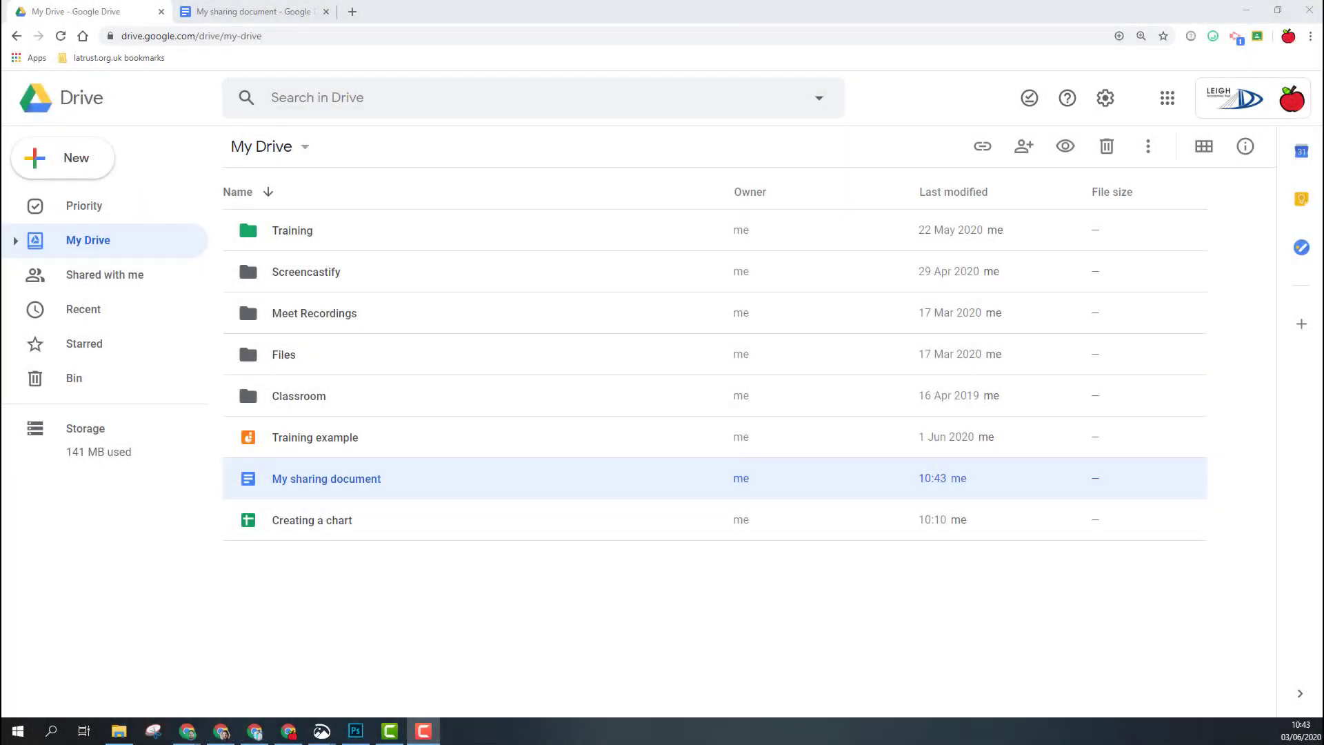
mouse_move(425, 459)
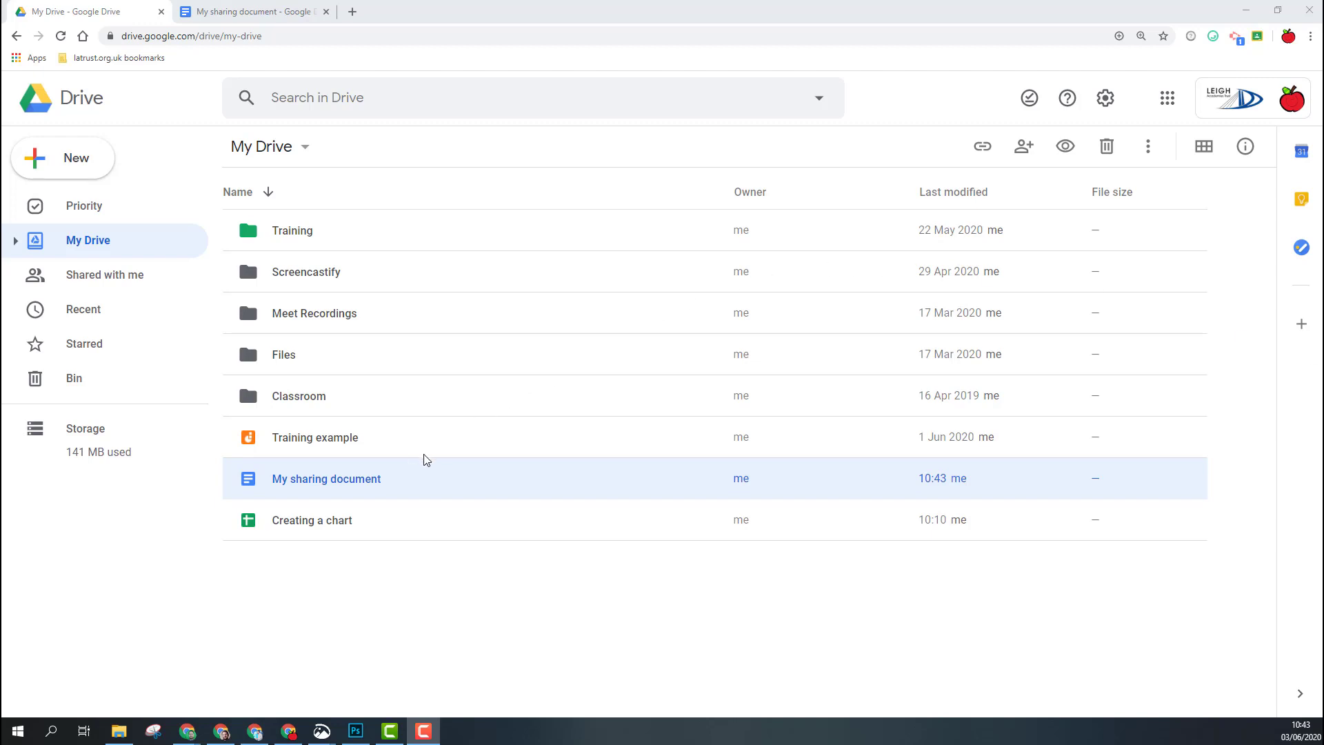
Step: Bring up the action menu for My sharing document in My Drive
right_click(326, 479)
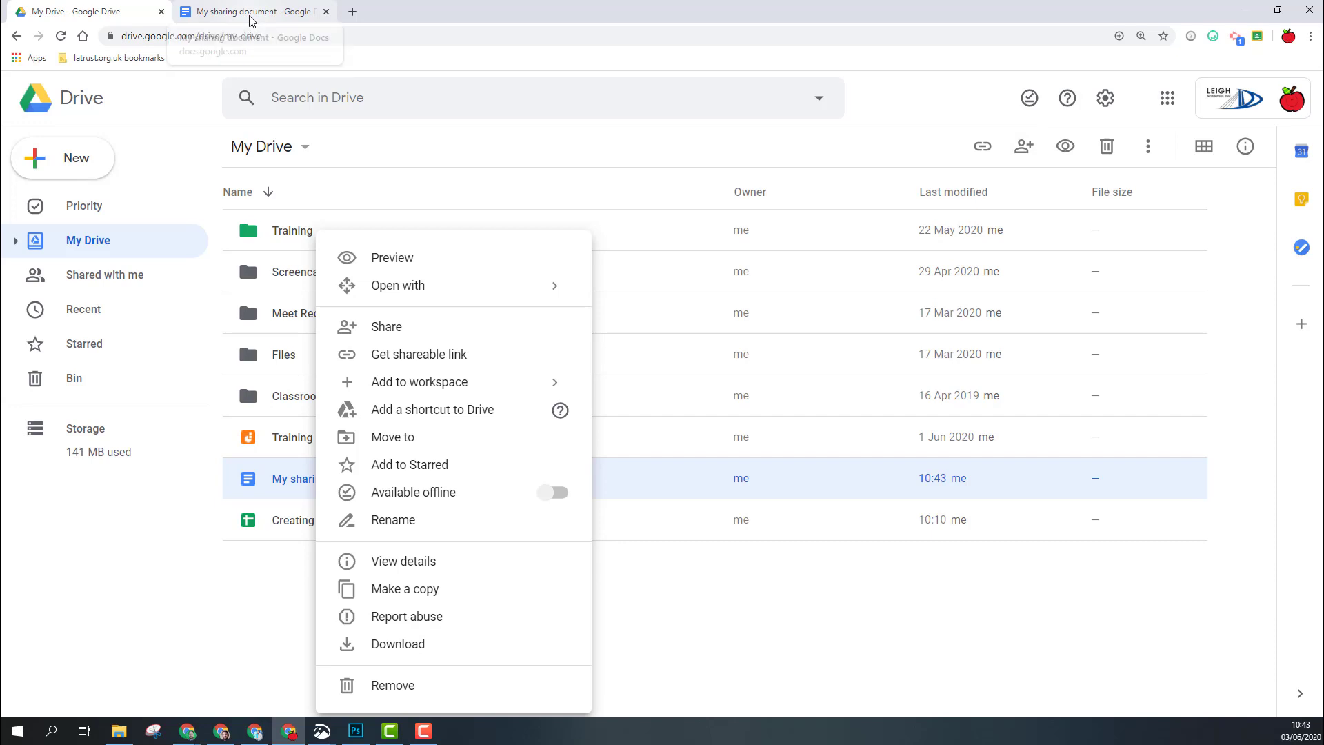
click(250, 12)
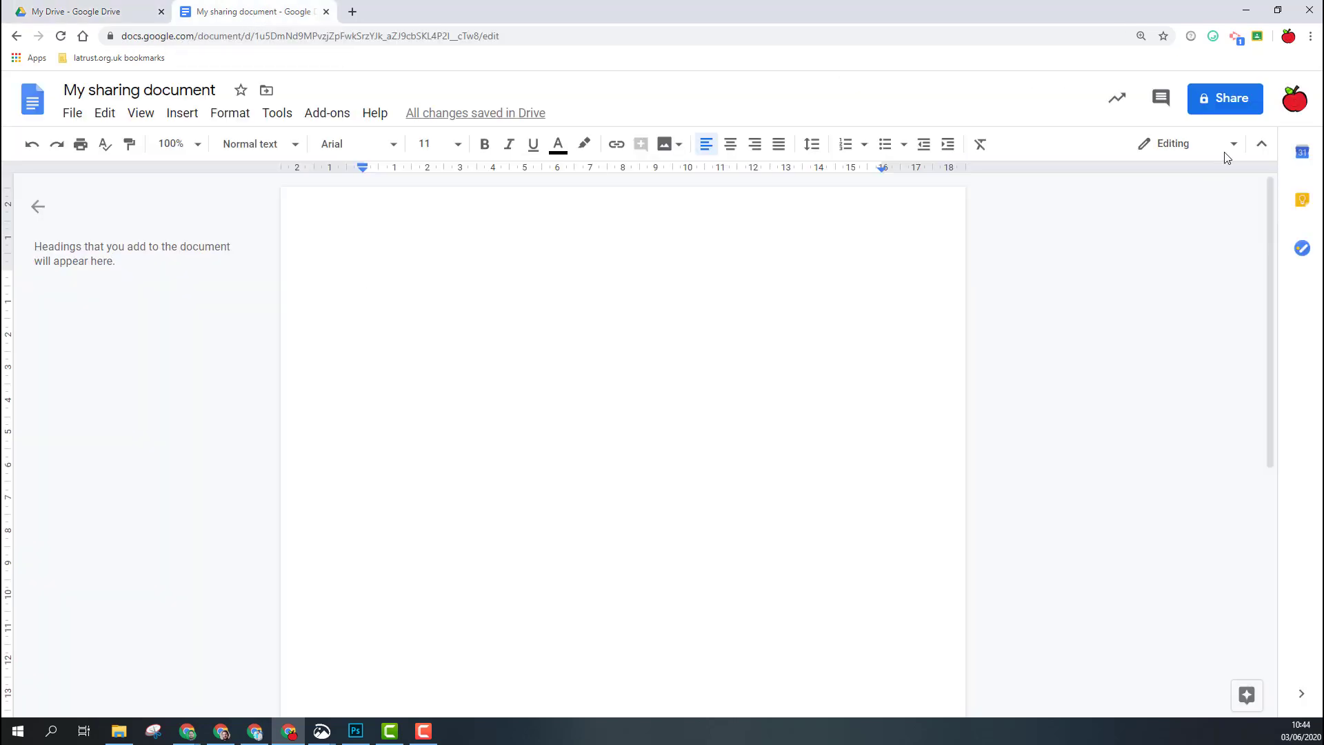
mouse_move(1171, 204)
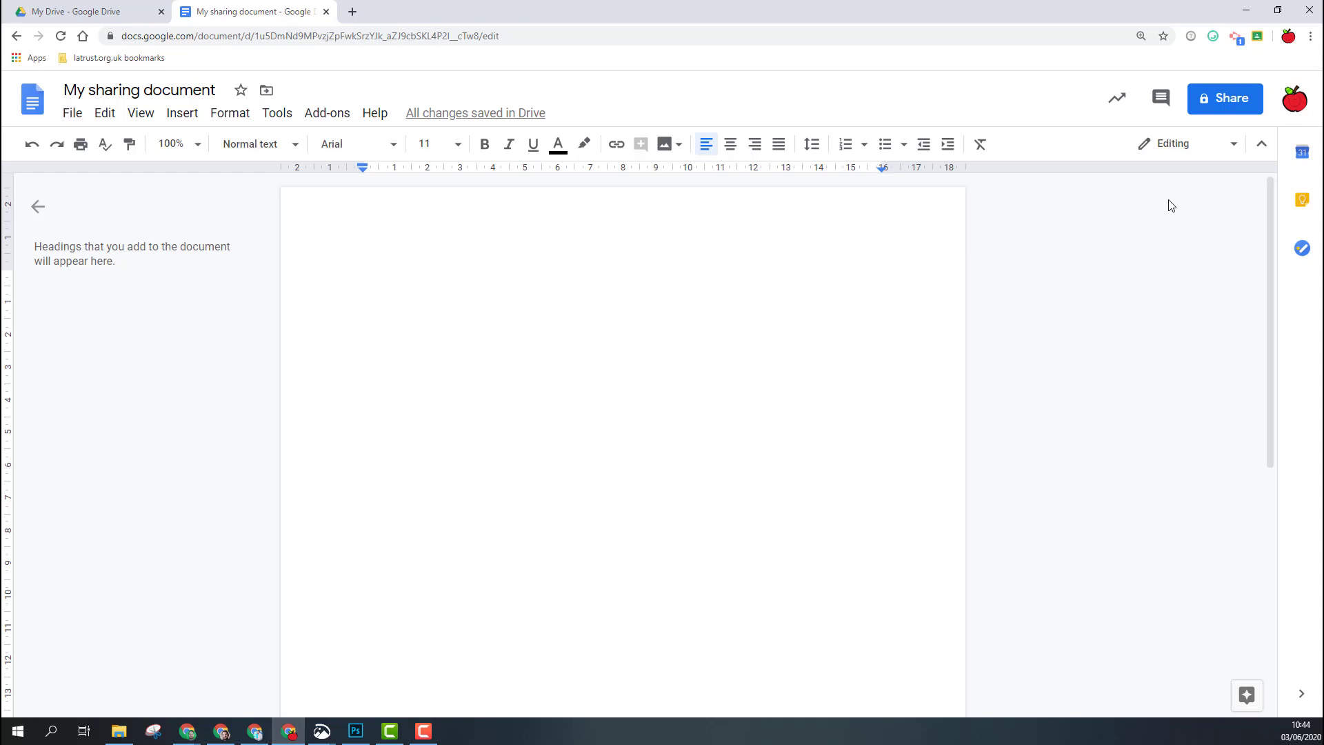
mouse_move(119, 17)
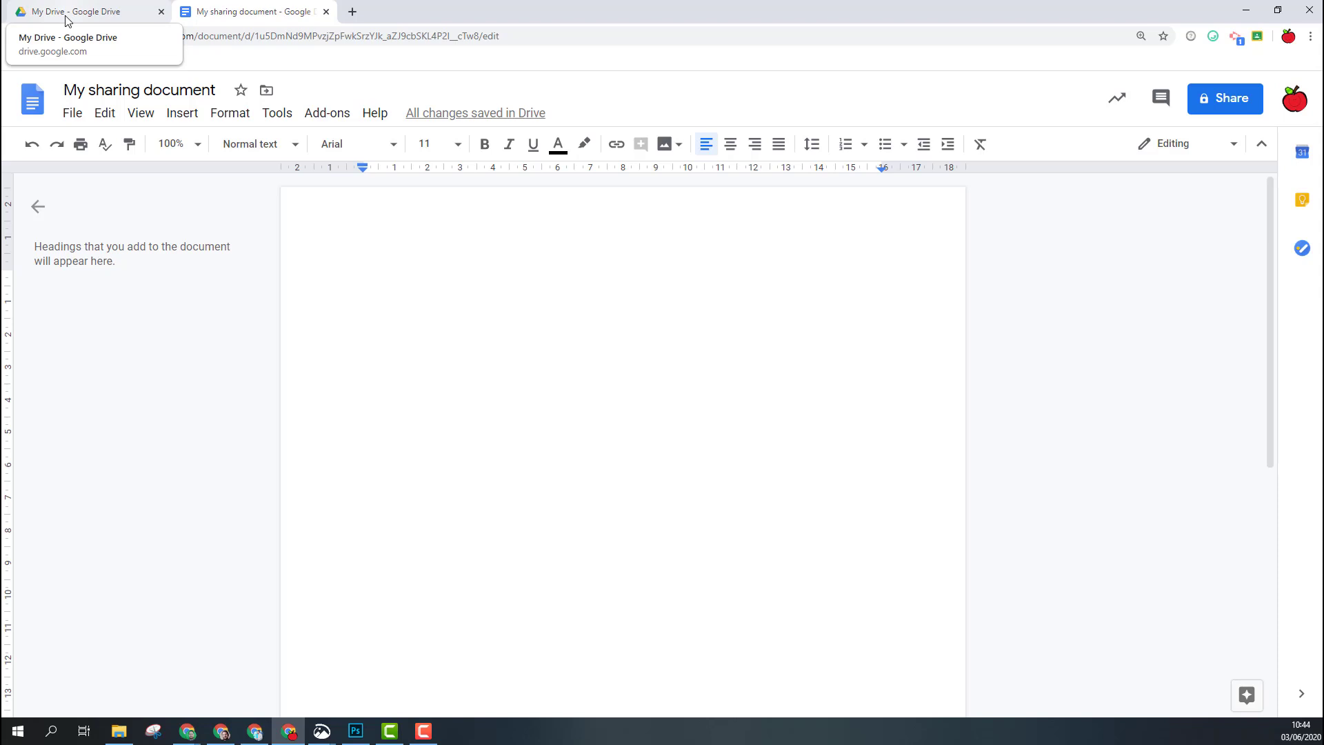
click(62, 10)
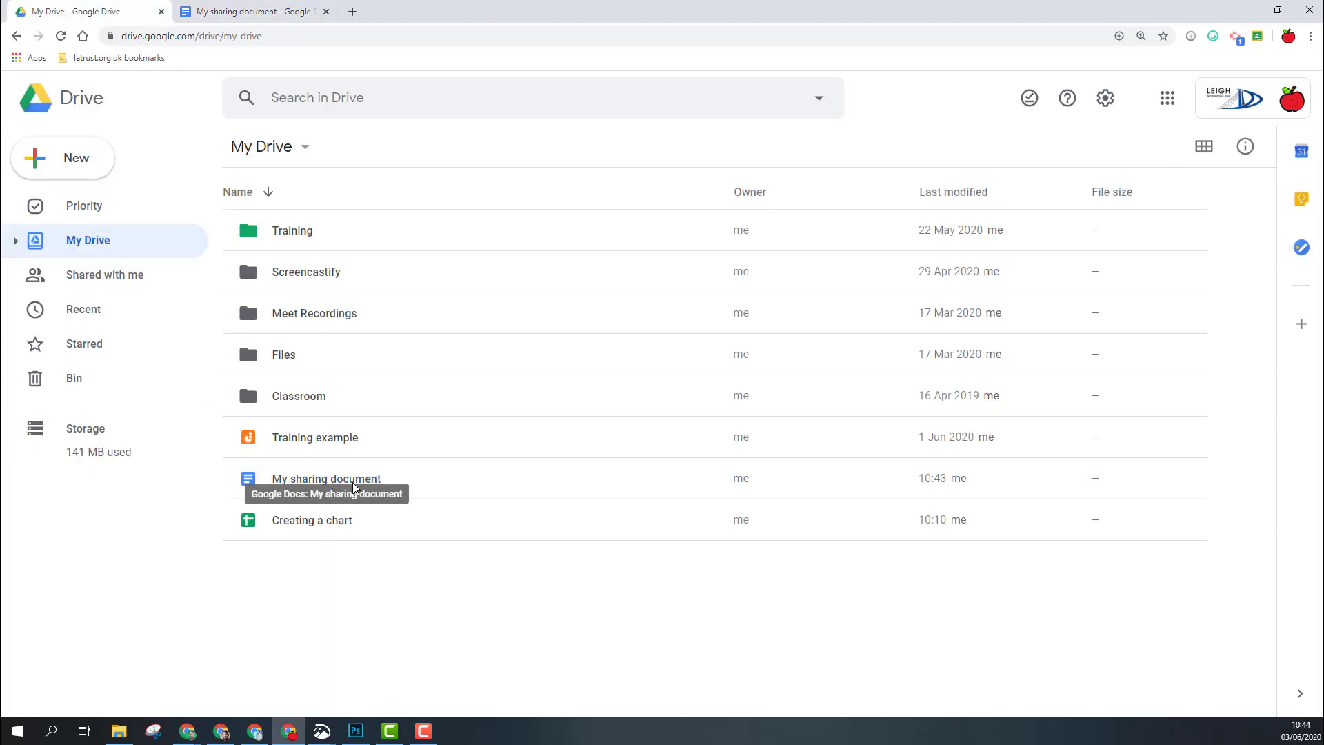
Step: Start sharing My sharing document, with Trust Student added as an editor recipient
right_click(326, 479)
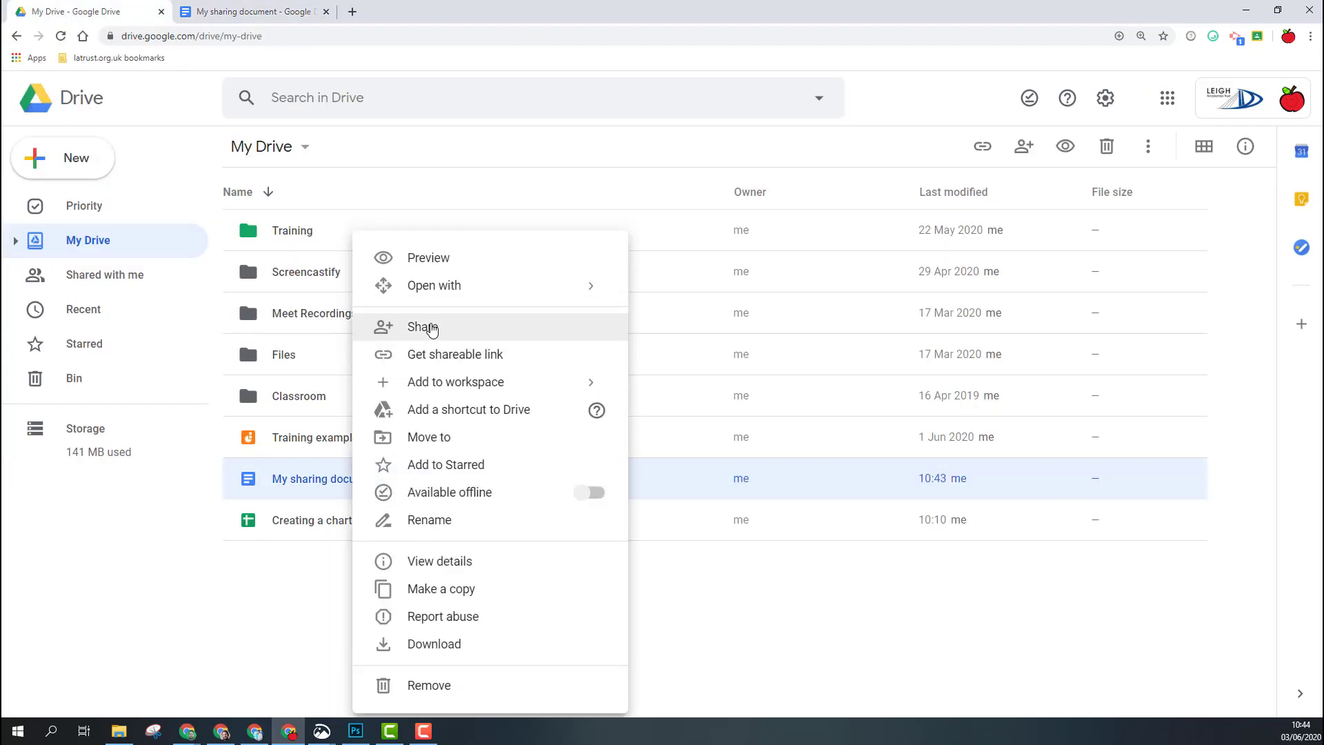
click(423, 326)
text(Trust Student)
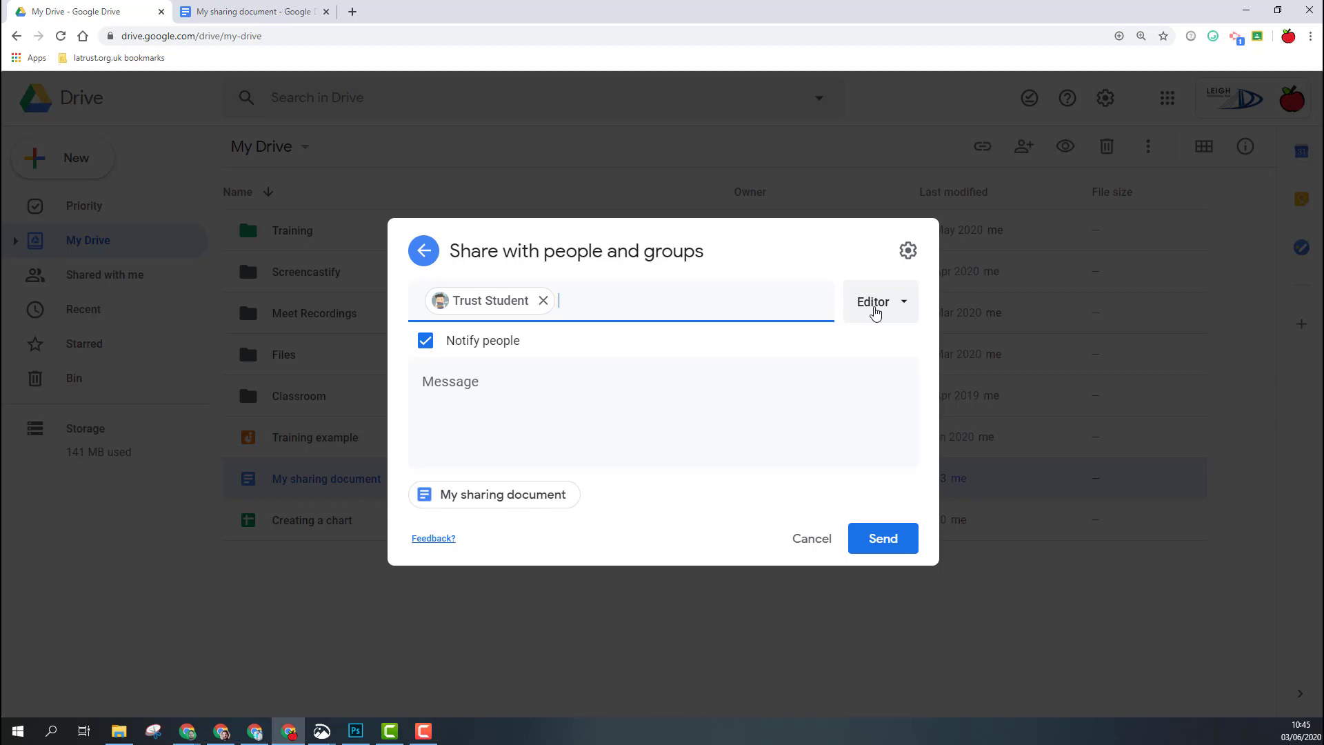
Step: List the Viewer, Commenter and Editor access choices for Trust Student, keeping Editor
click(878, 302)
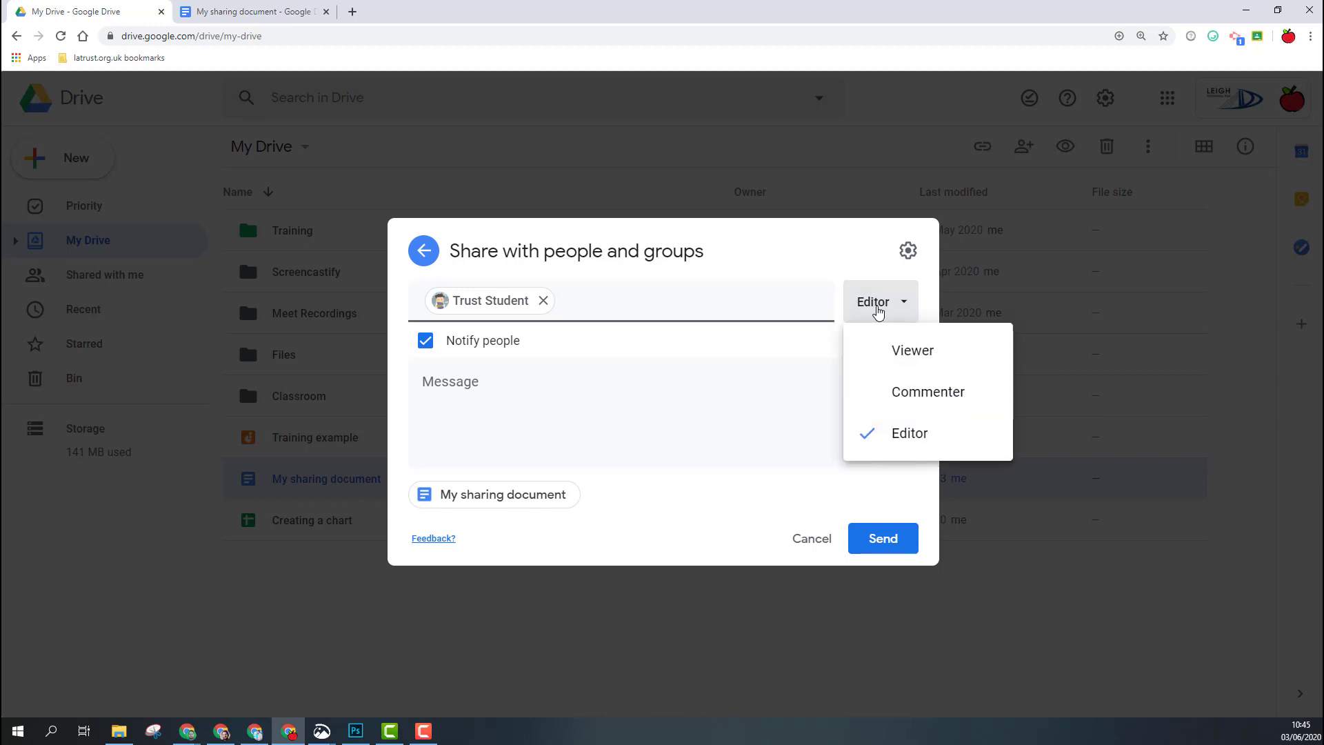
mouse_move(908, 436)
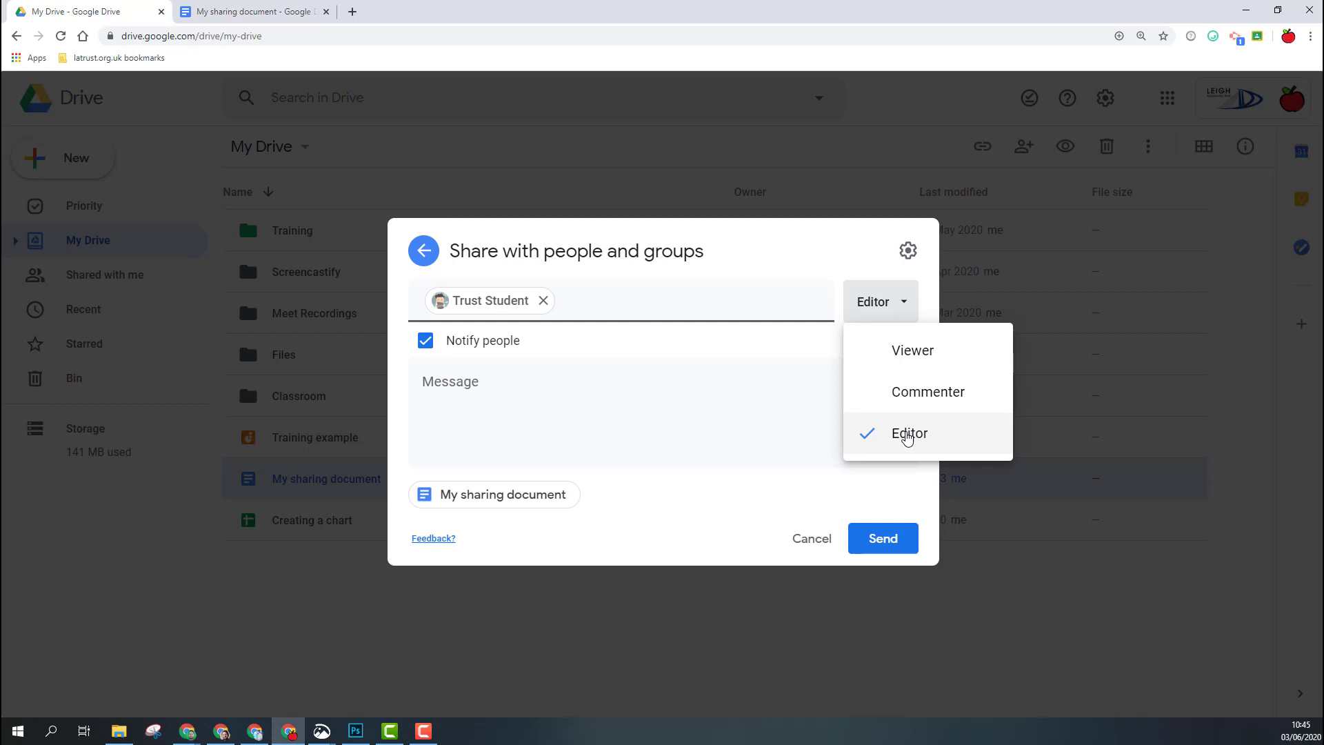
mouse_move(916, 394)
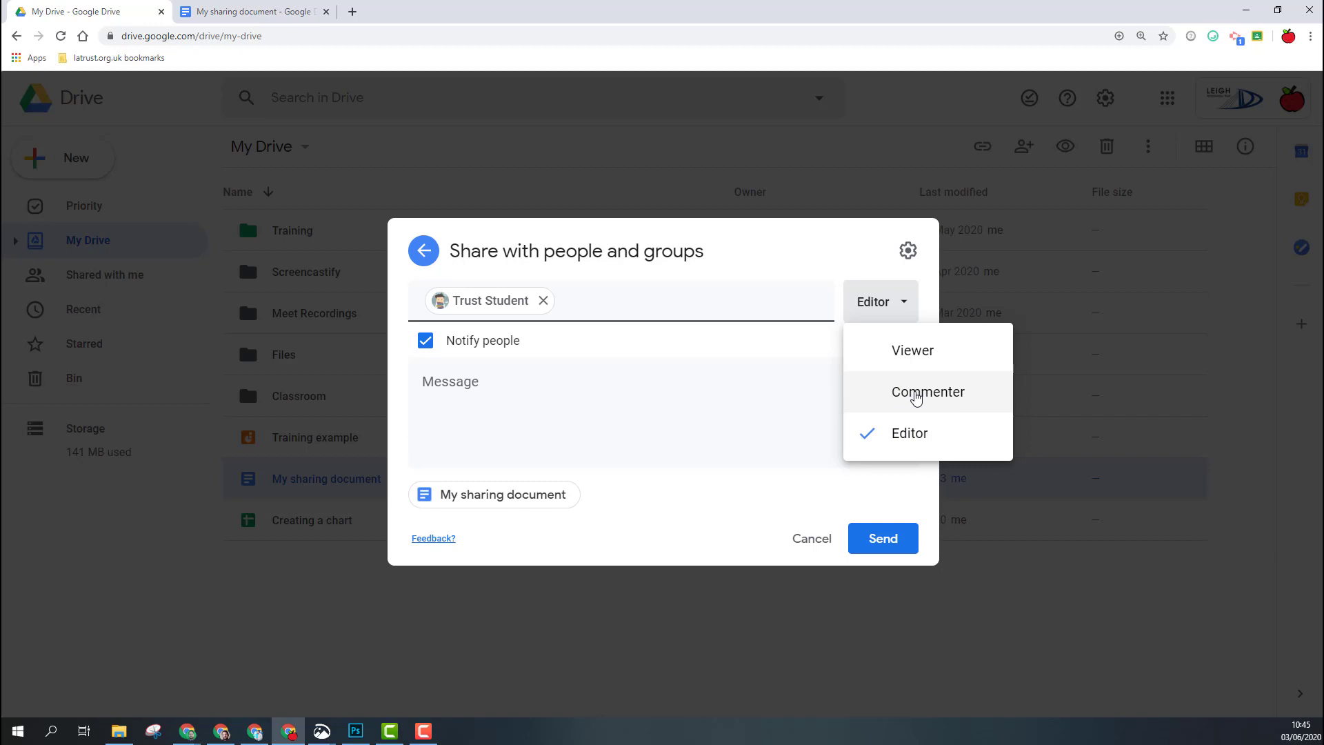
mouse_move(923, 398)
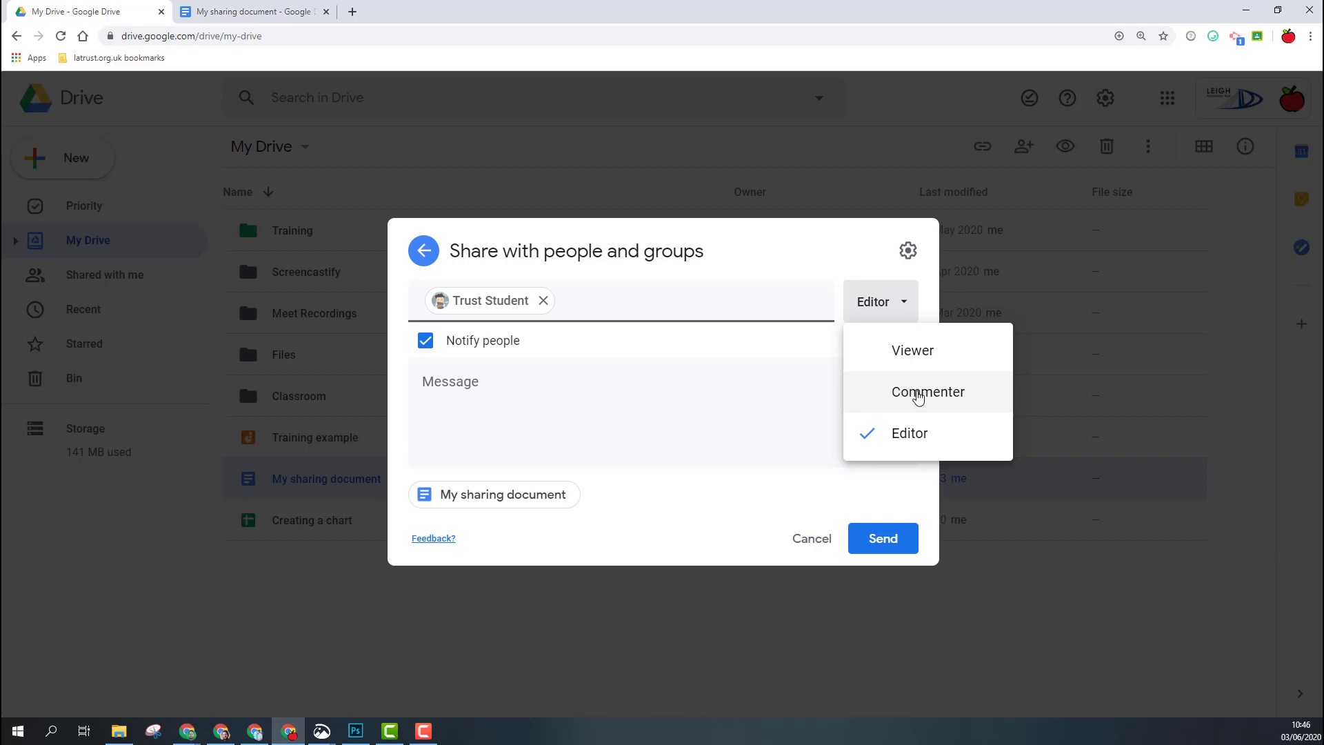
mouse_move(919, 357)
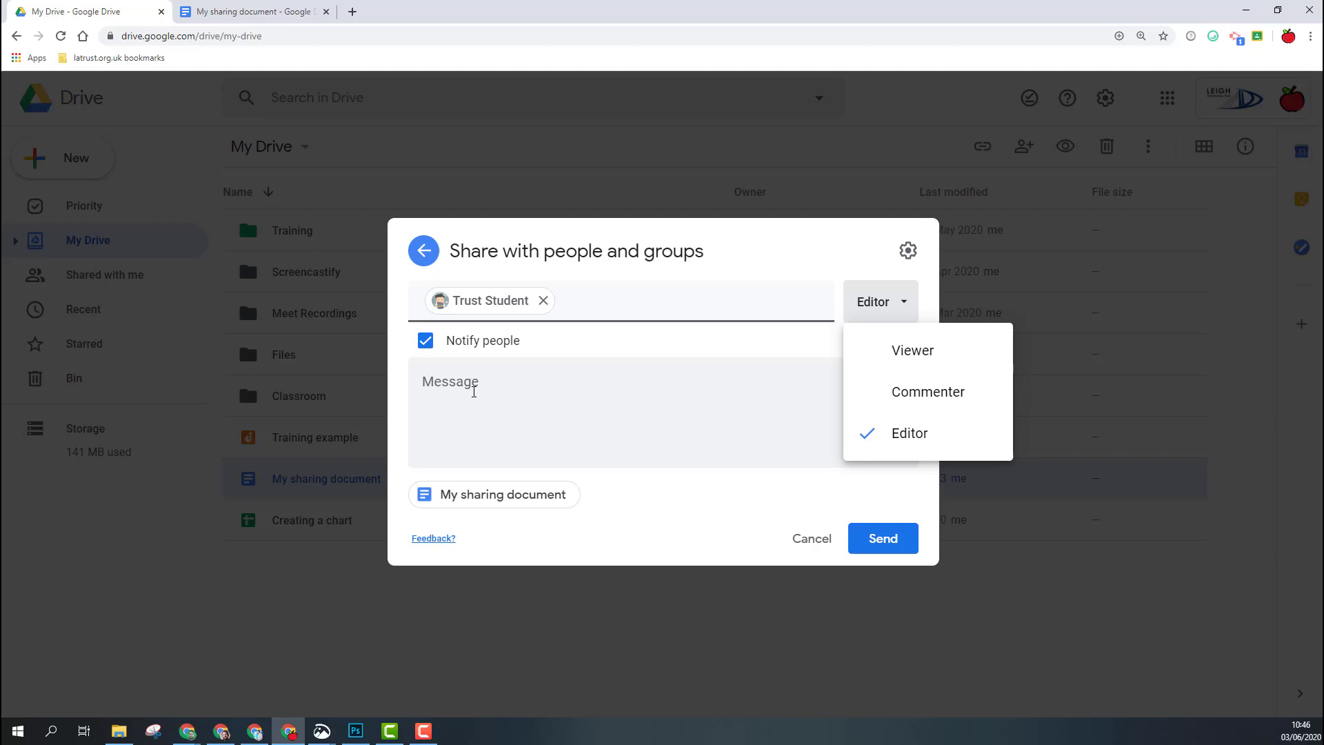
Step: Turn off notifying Trust Student and show the document's share-with-people settings
click(909, 433)
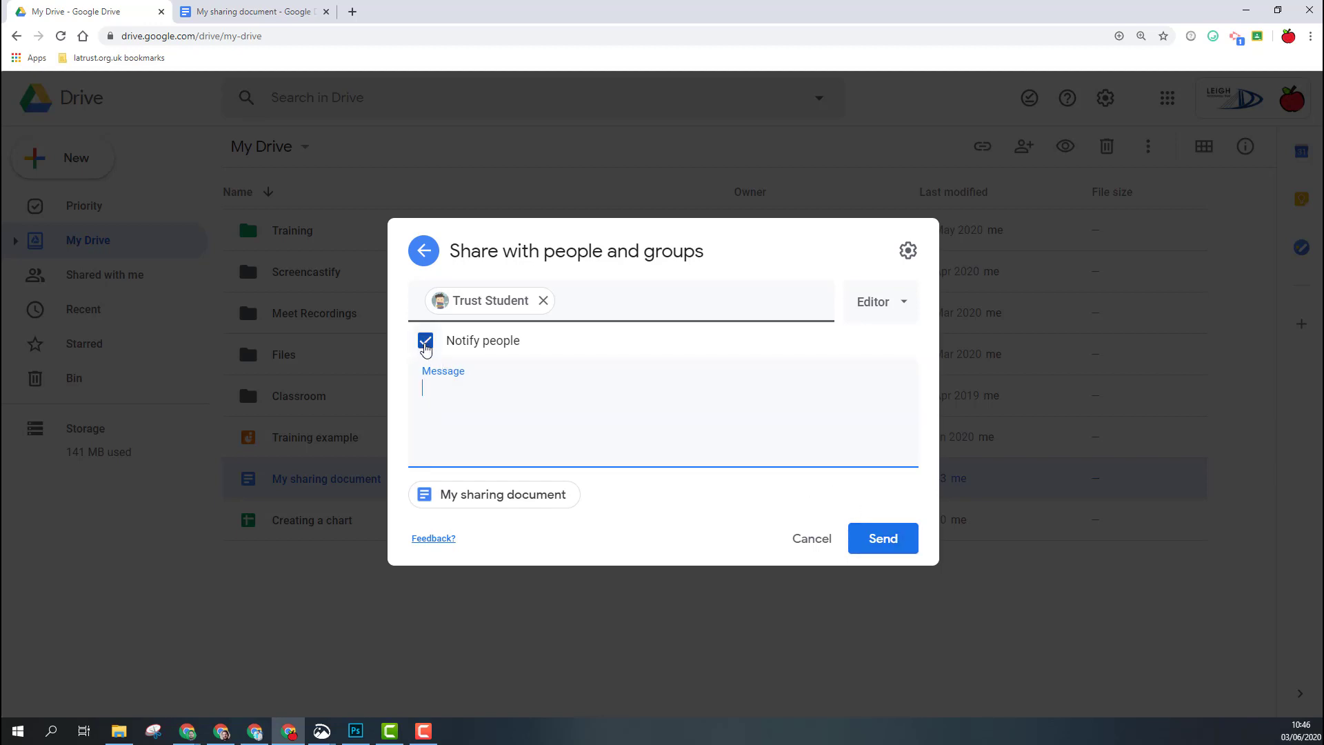
click(424, 341)
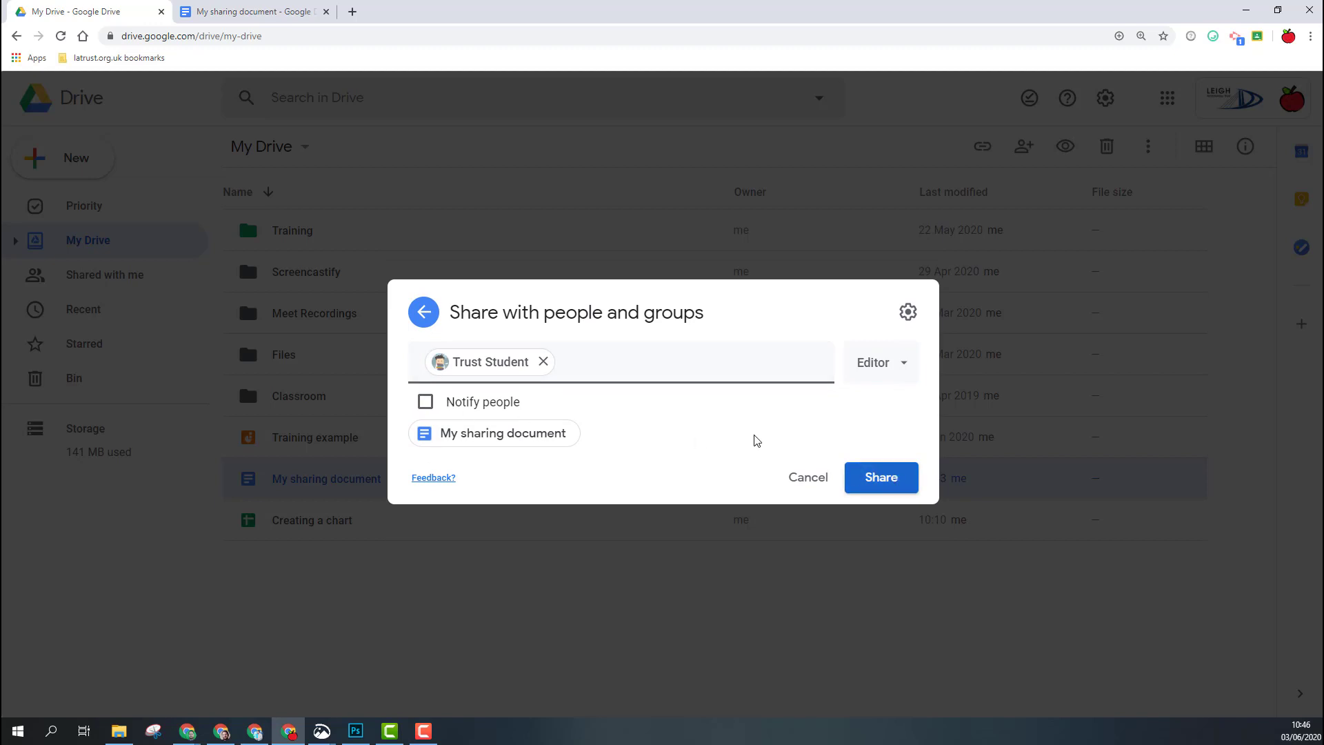
click(908, 312)
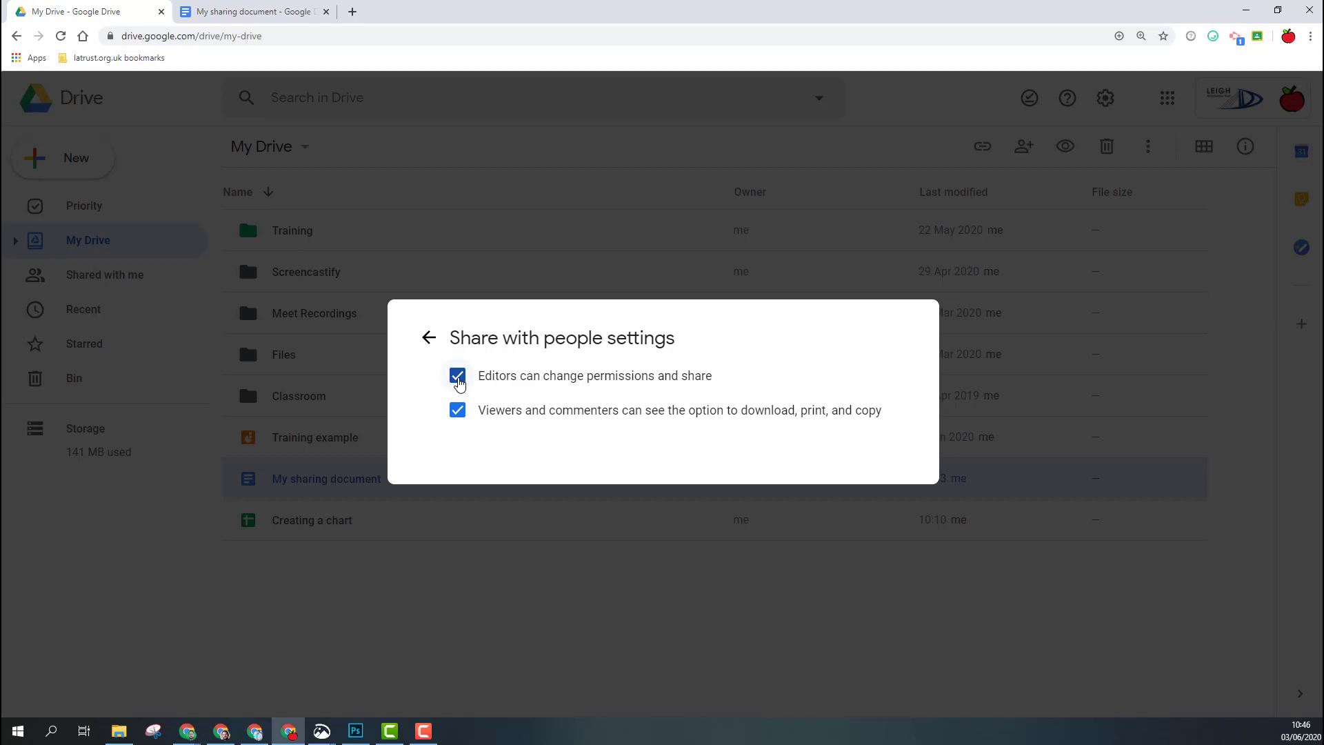
Step: Stop editors changing permissions or resharing, then send My sharing document to Trust Student
click(457, 375)
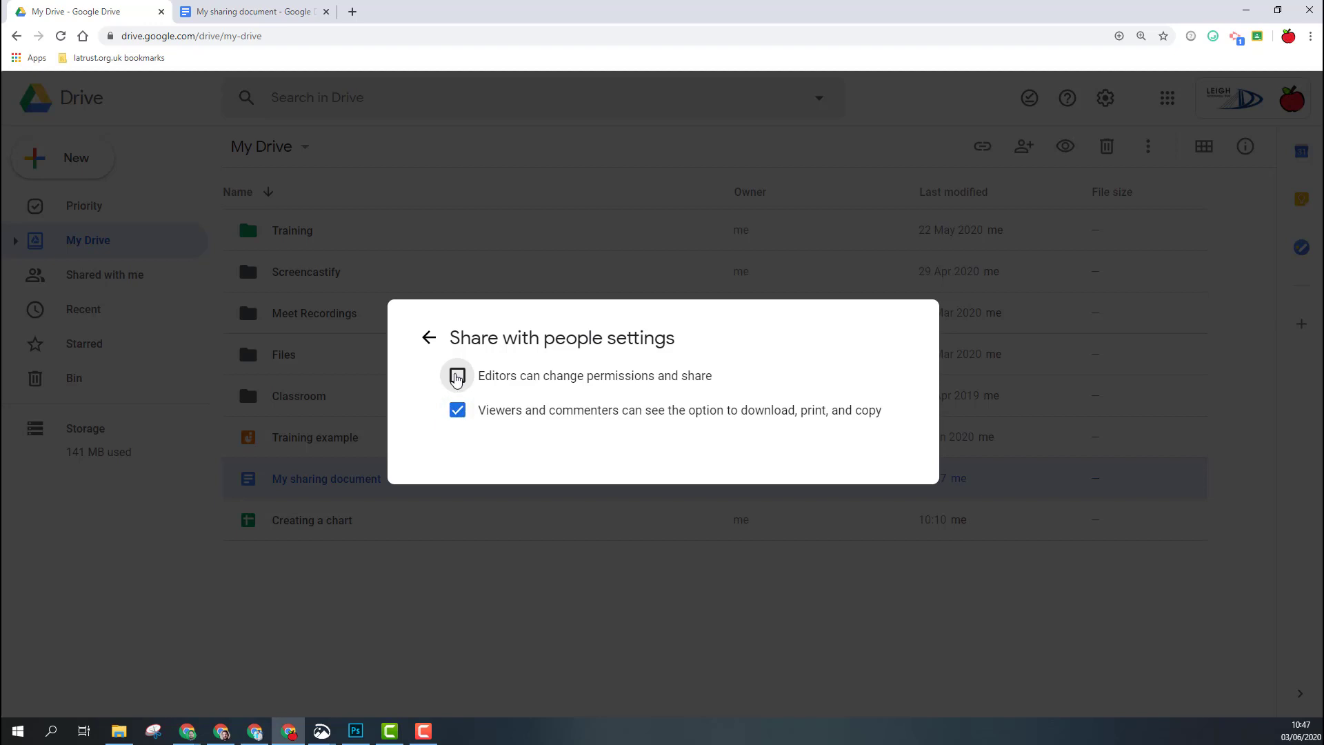
click(457, 375)
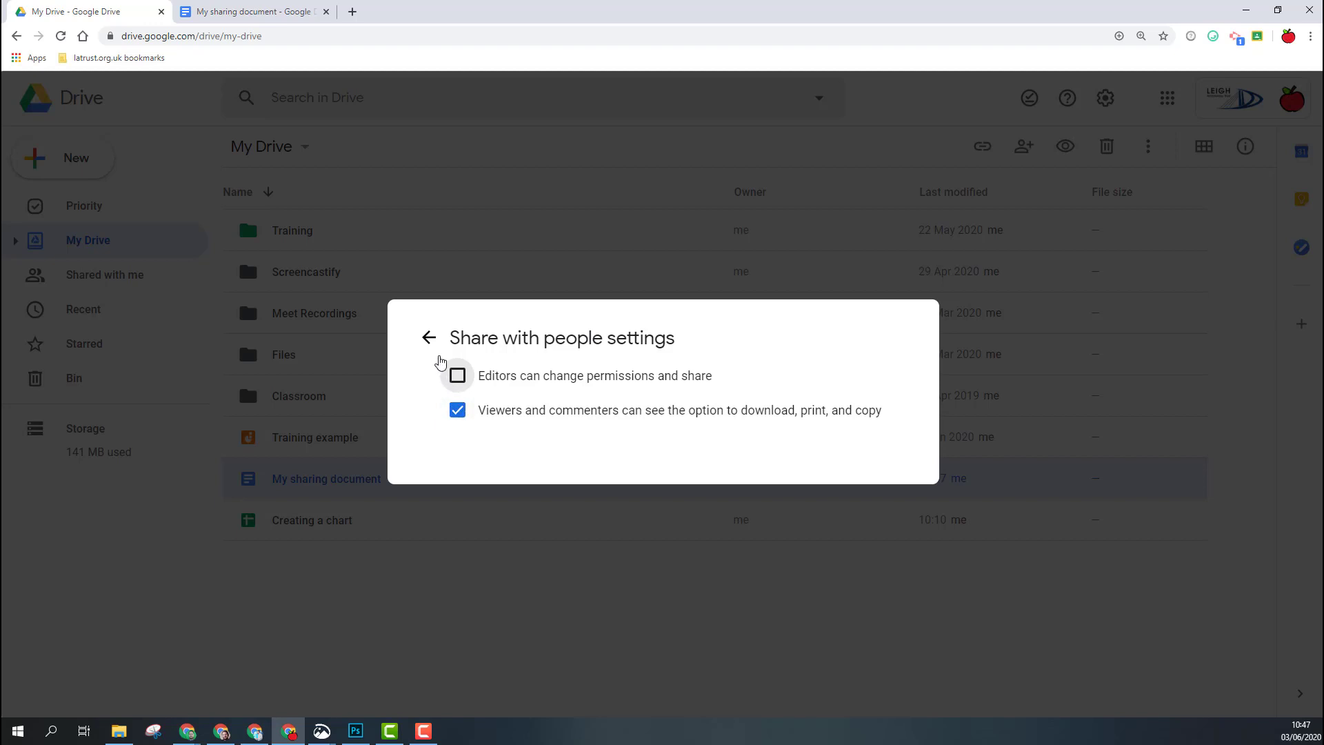
click(429, 337)
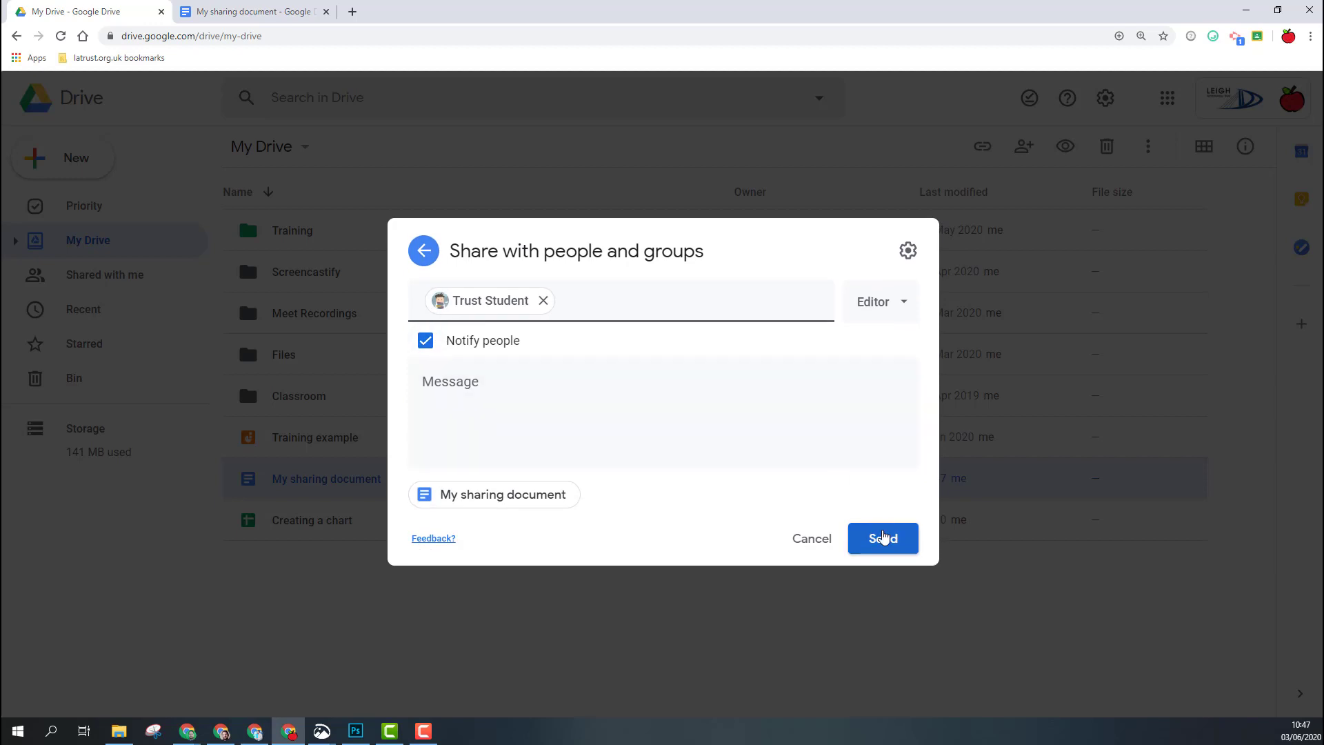
click(883, 538)
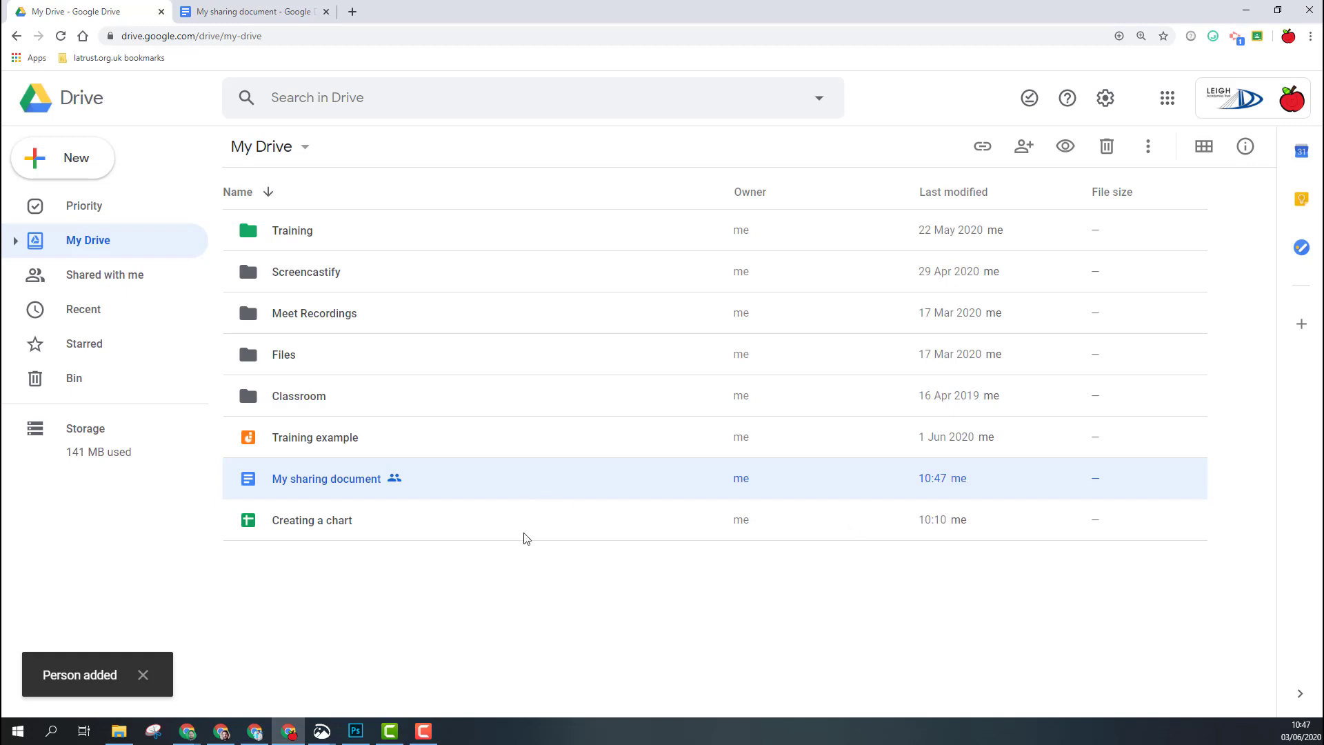
mouse_move(501, 593)
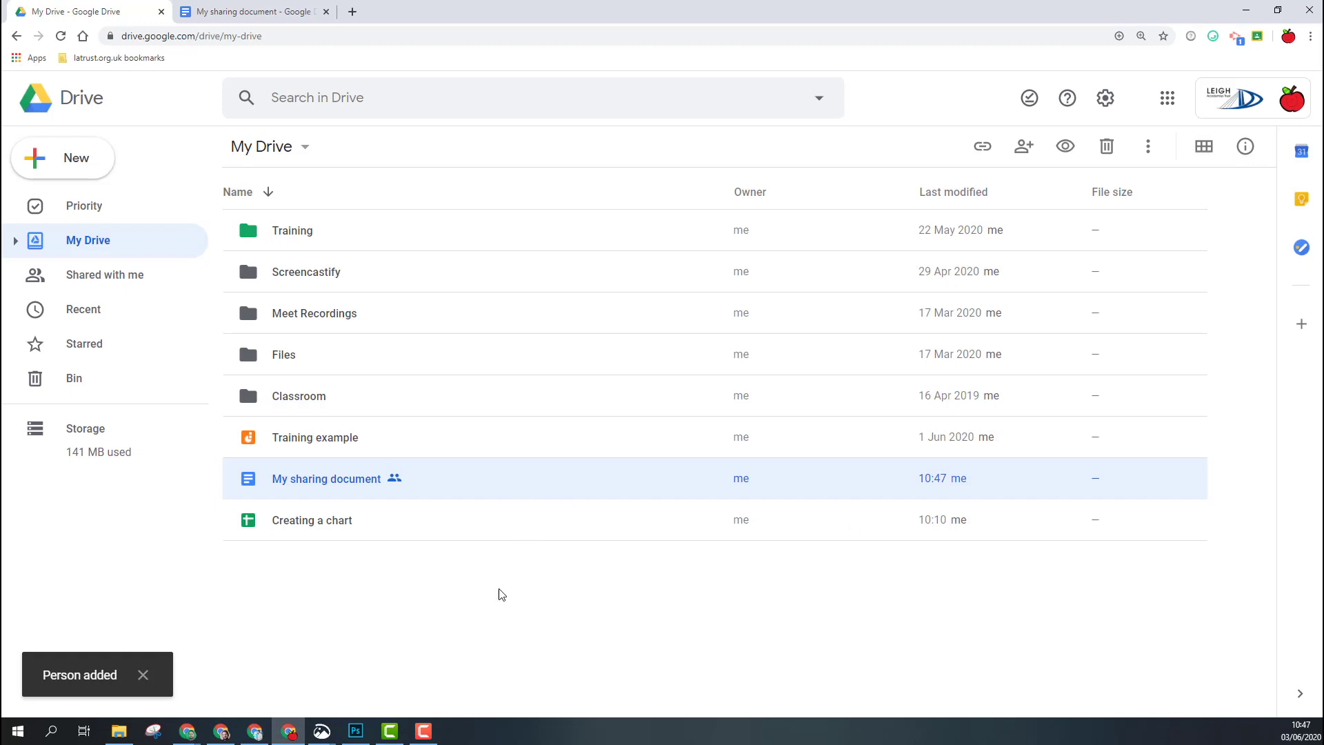
mouse_move(395, 487)
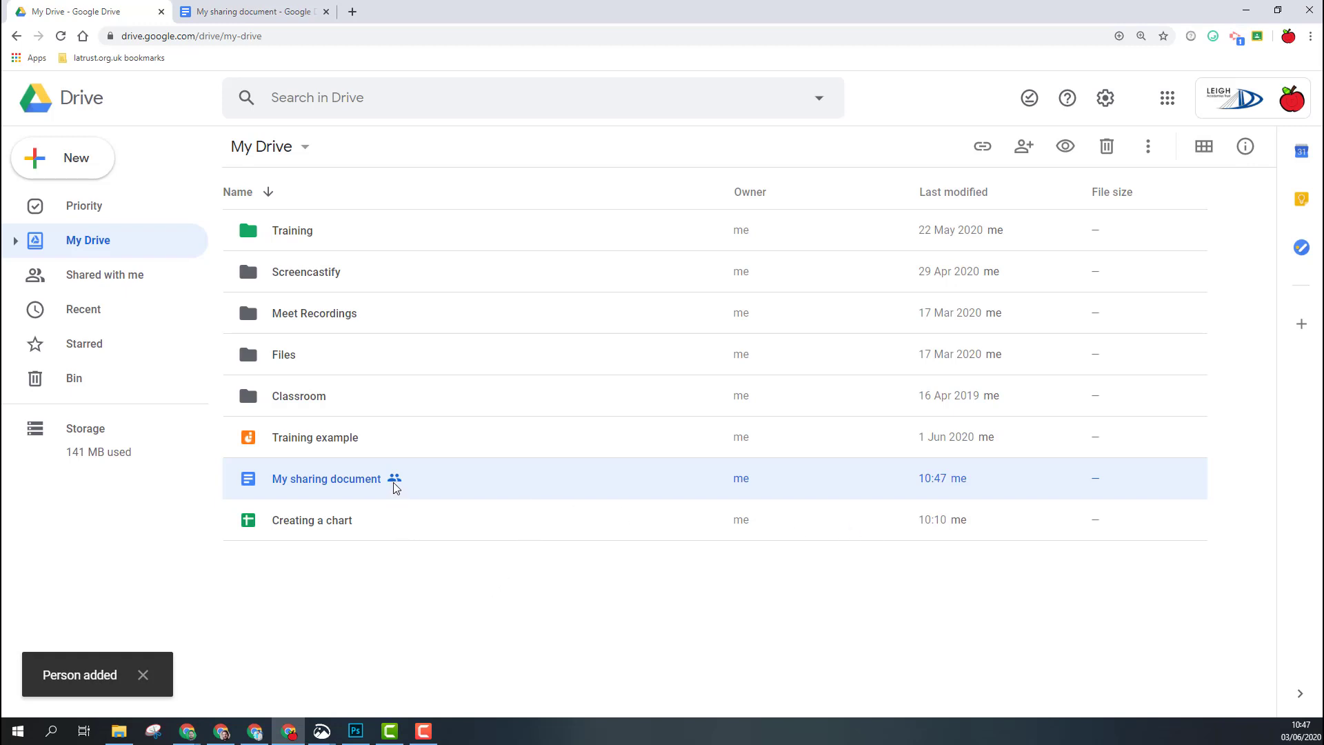
mouse_move(395, 487)
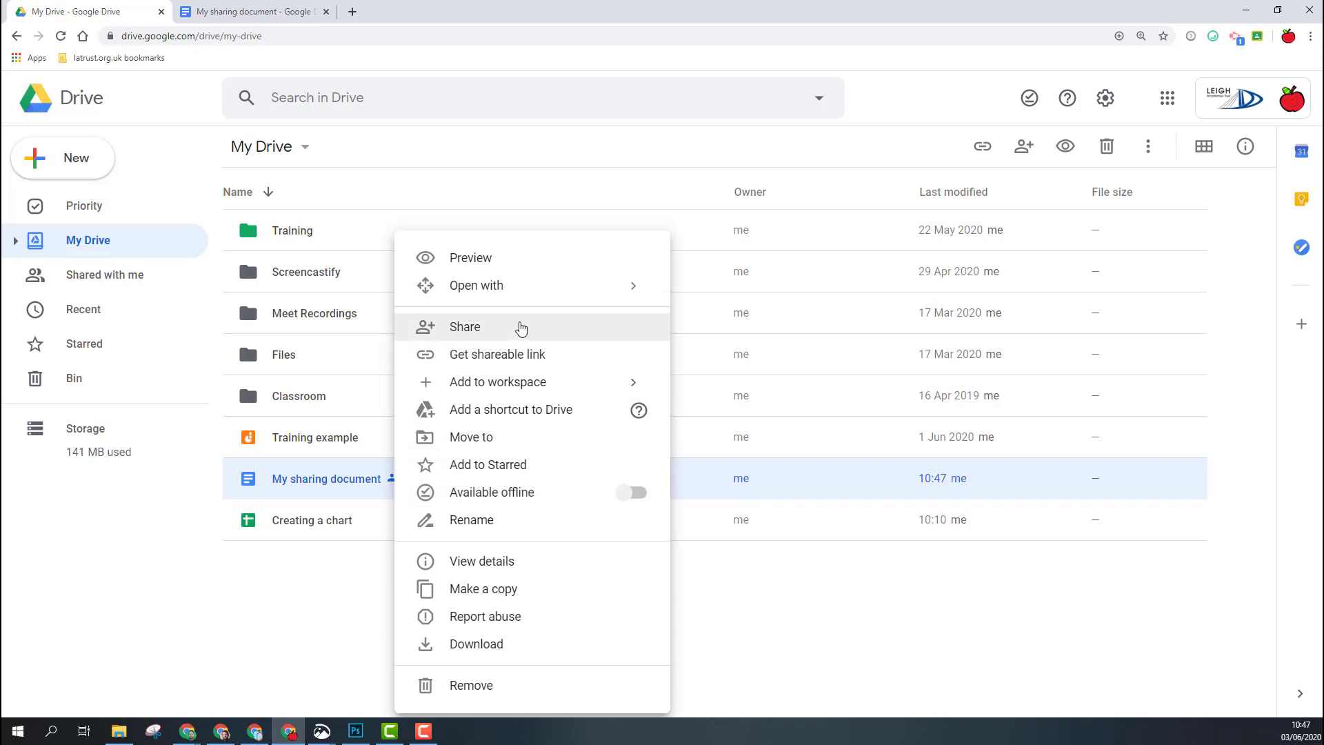
Step: Show Trust Student's access level choices on My sharing document, Editor still set
click(464, 327)
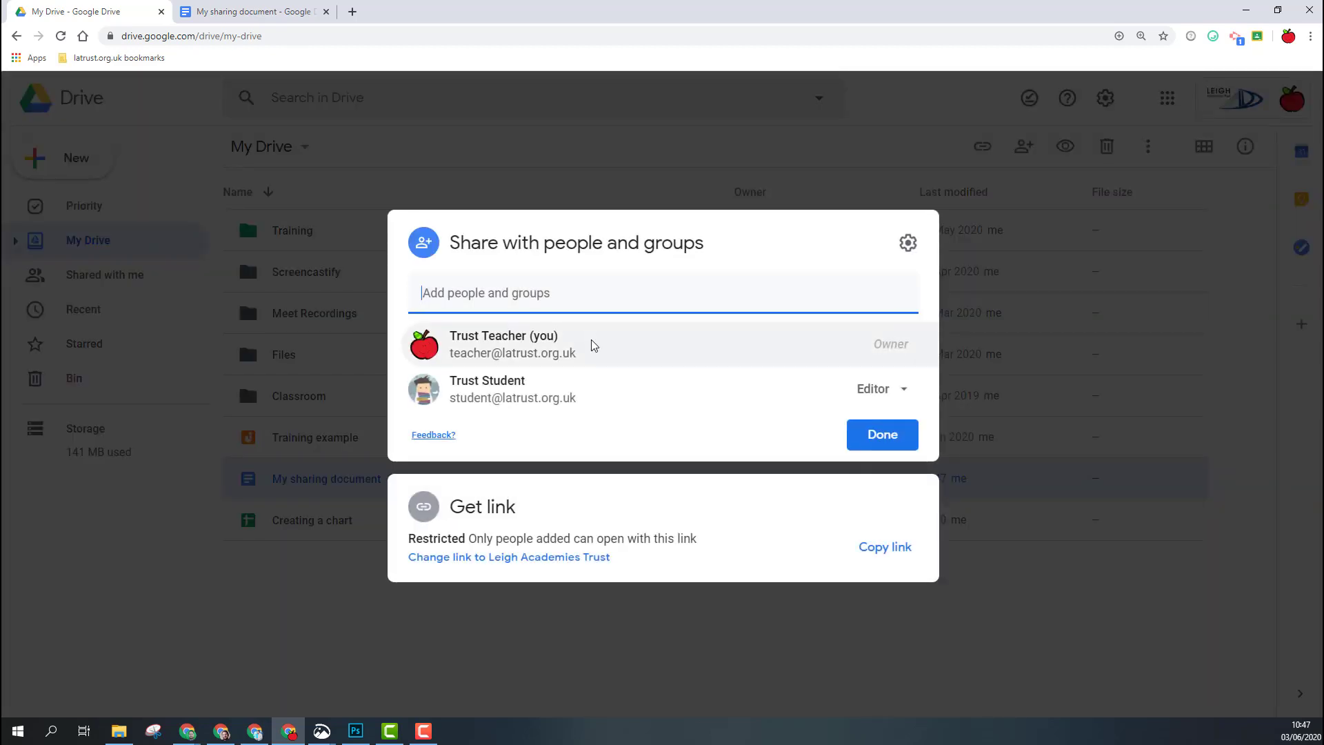
mouse_move(576, 380)
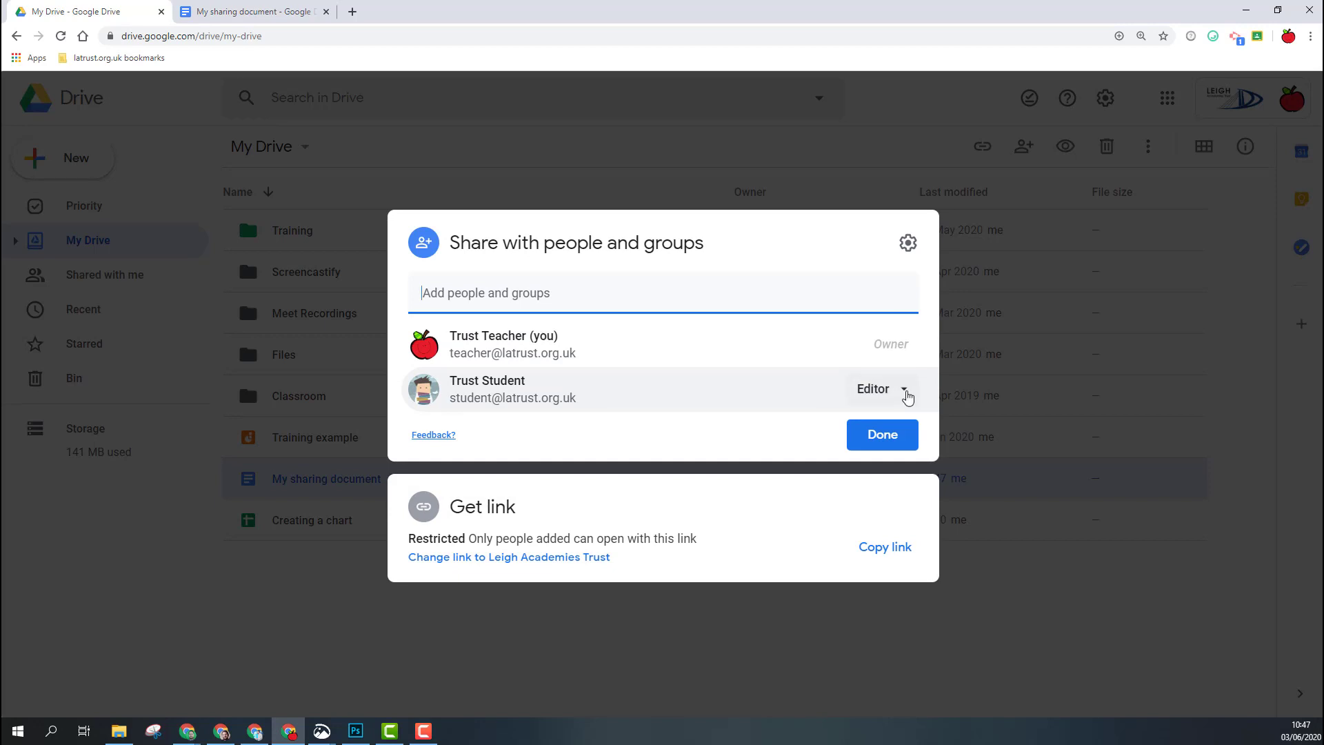
click(881, 389)
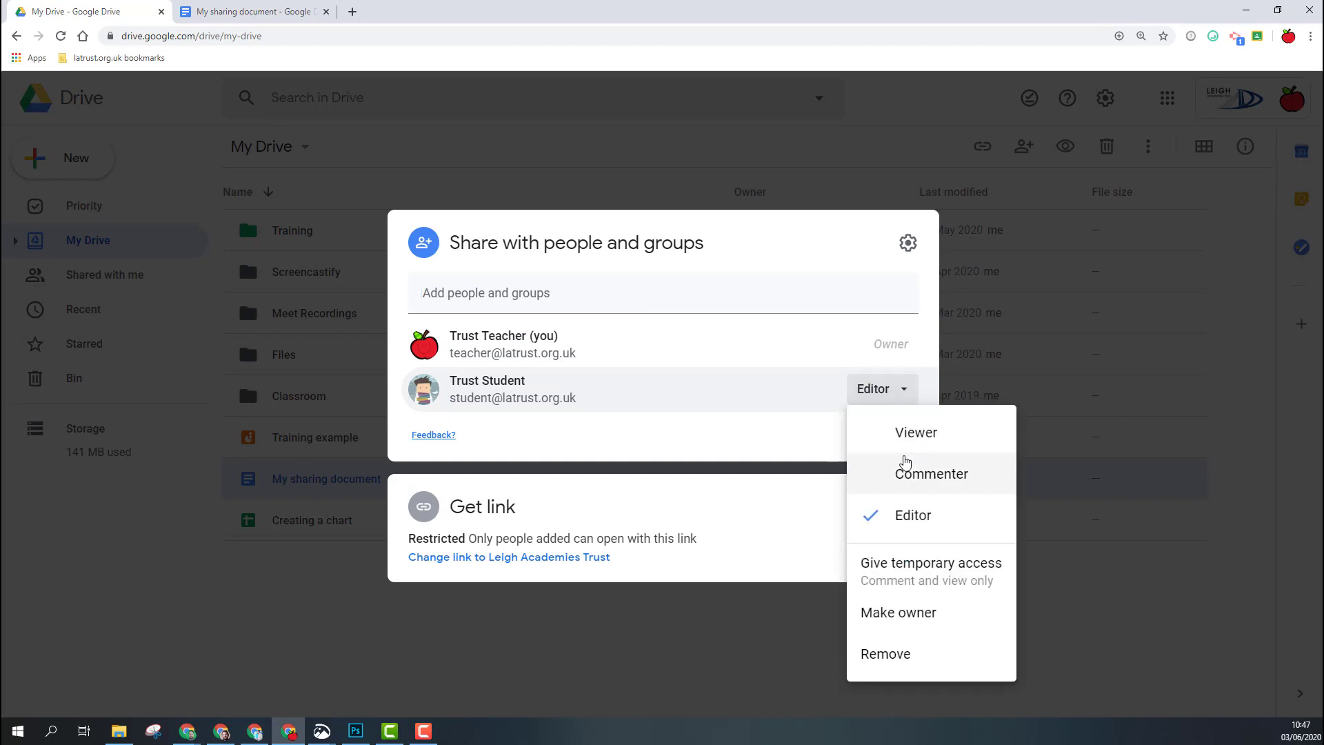
mouse_move(904, 575)
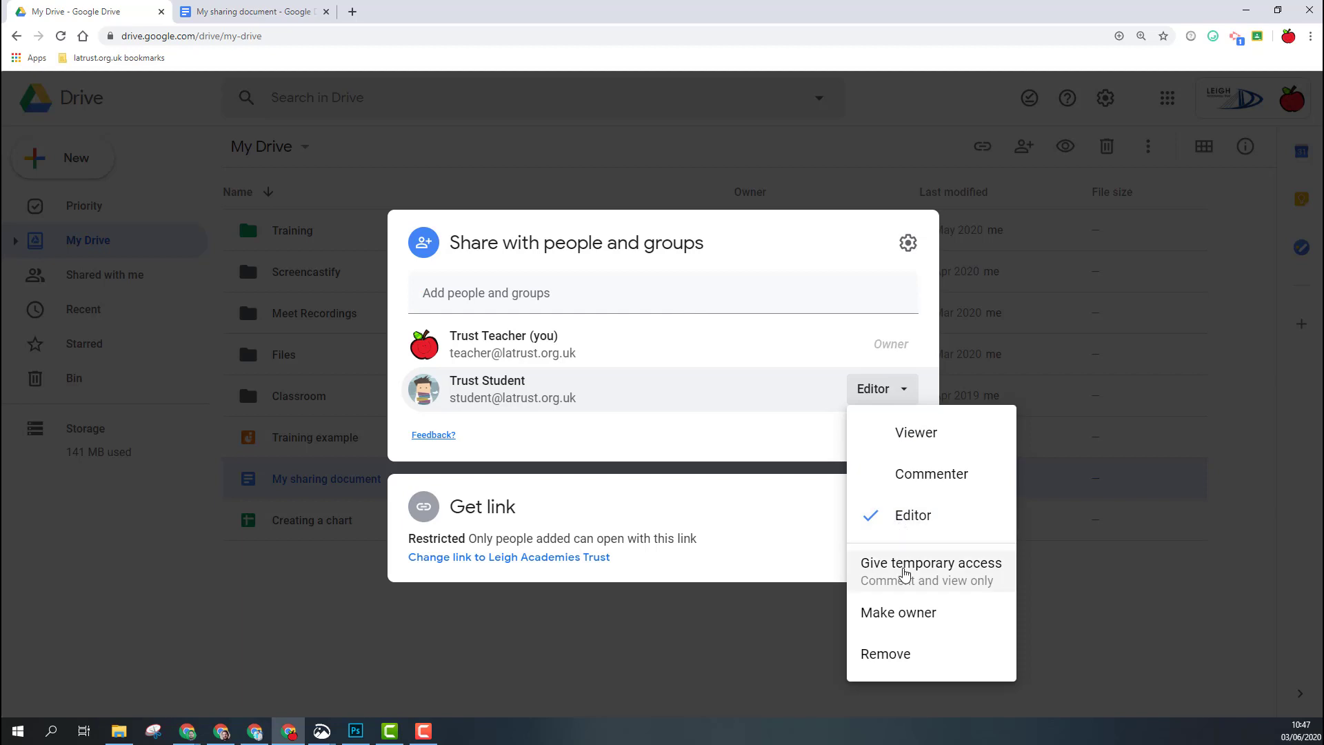
mouse_move(907, 582)
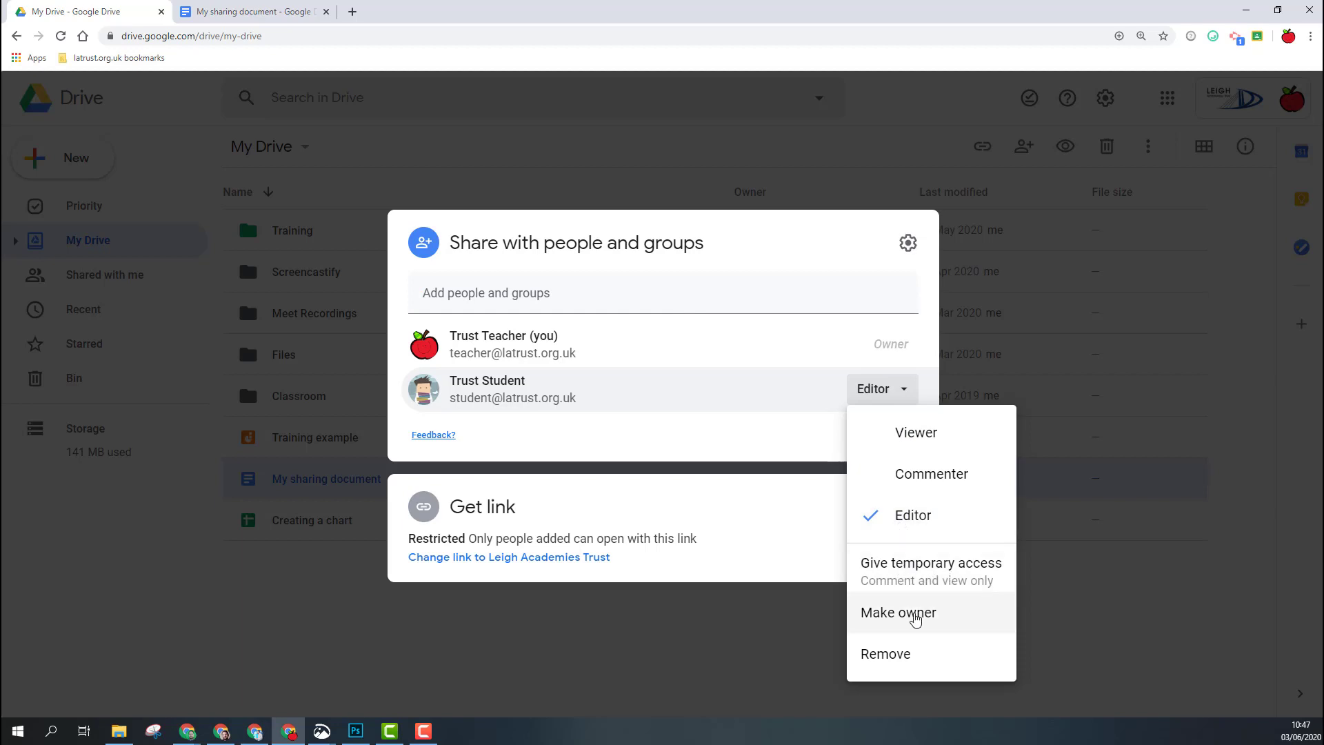
mouse_move(909, 669)
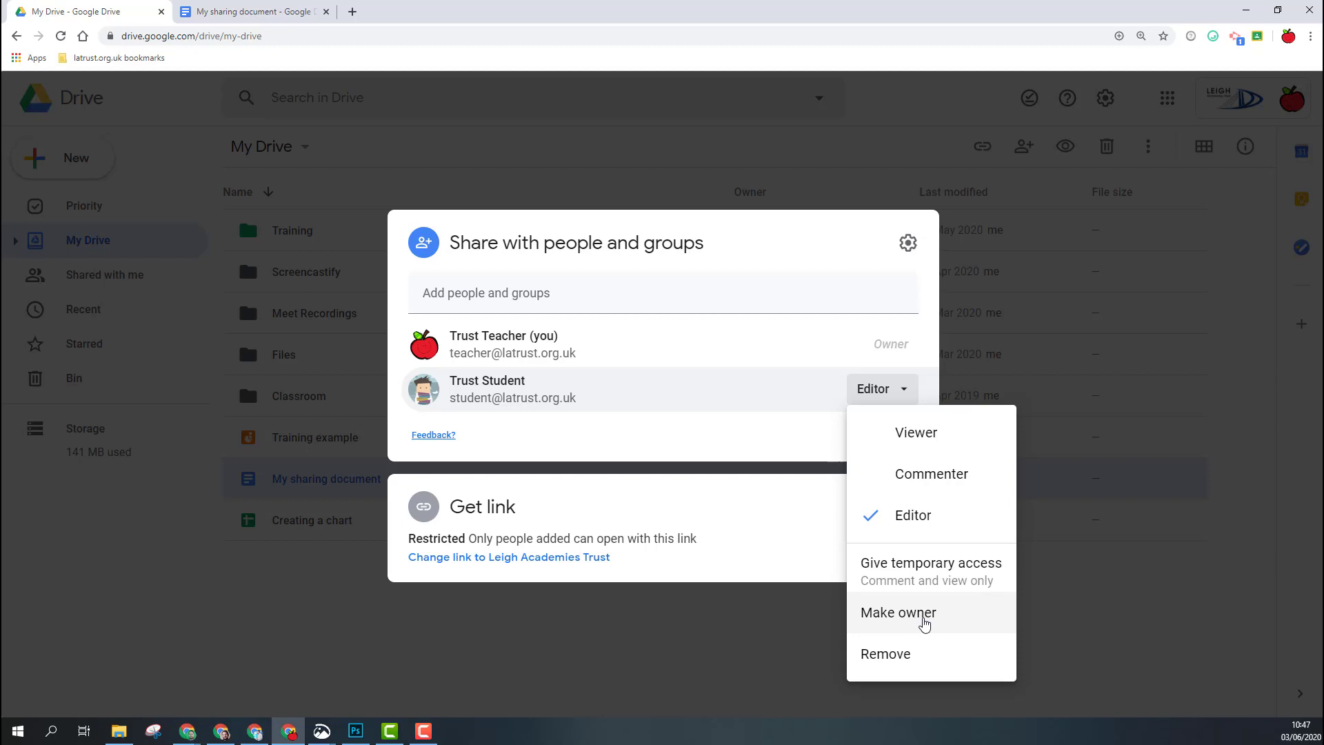
mouse_move(801, 487)
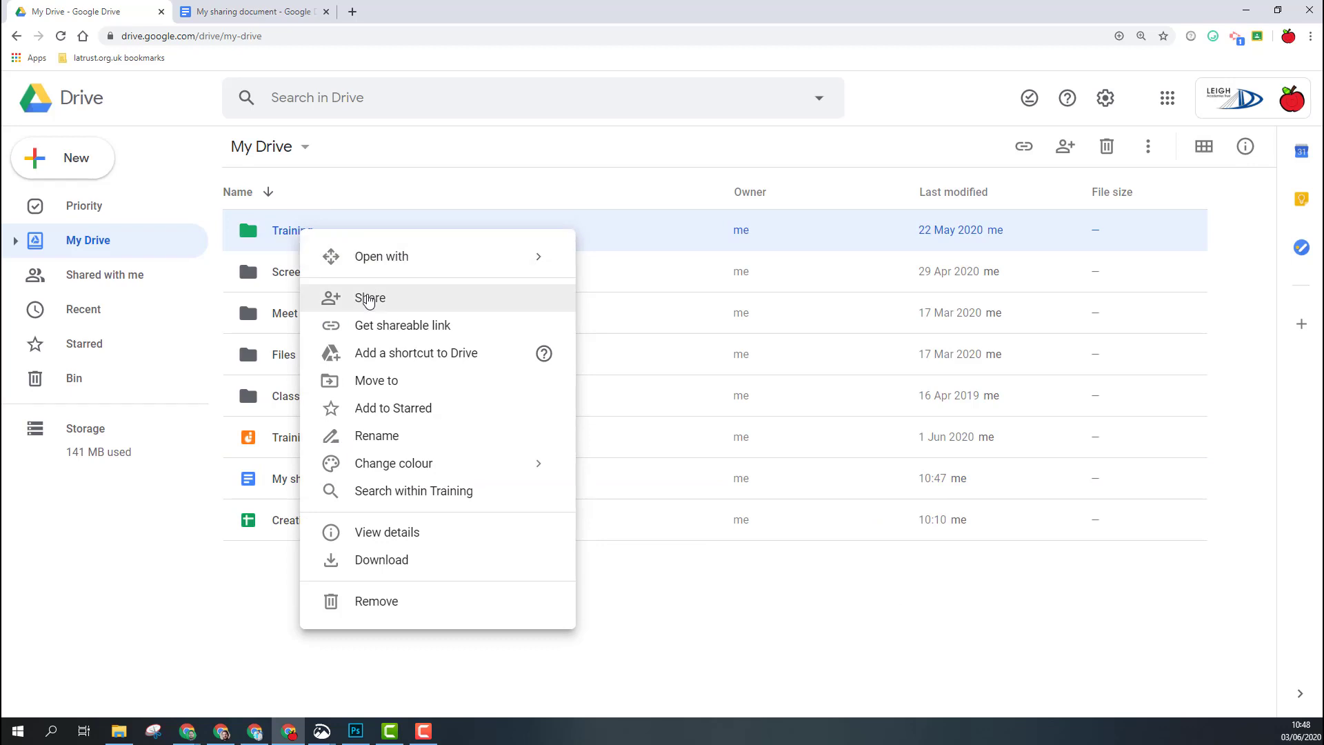
Step: Share the Training folder with Trust Student, keeping the Editor role, and send it
click(371, 298)
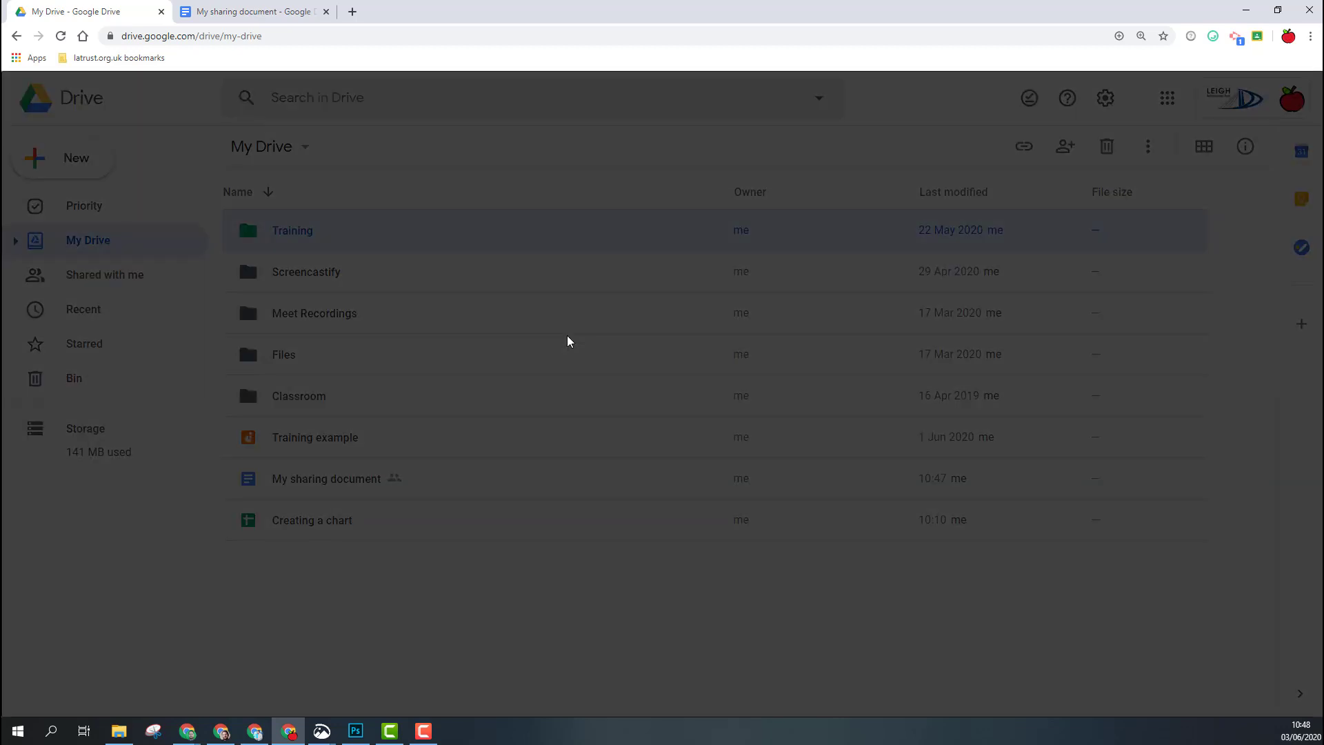
click(1065, 147)
text(Trust Student)
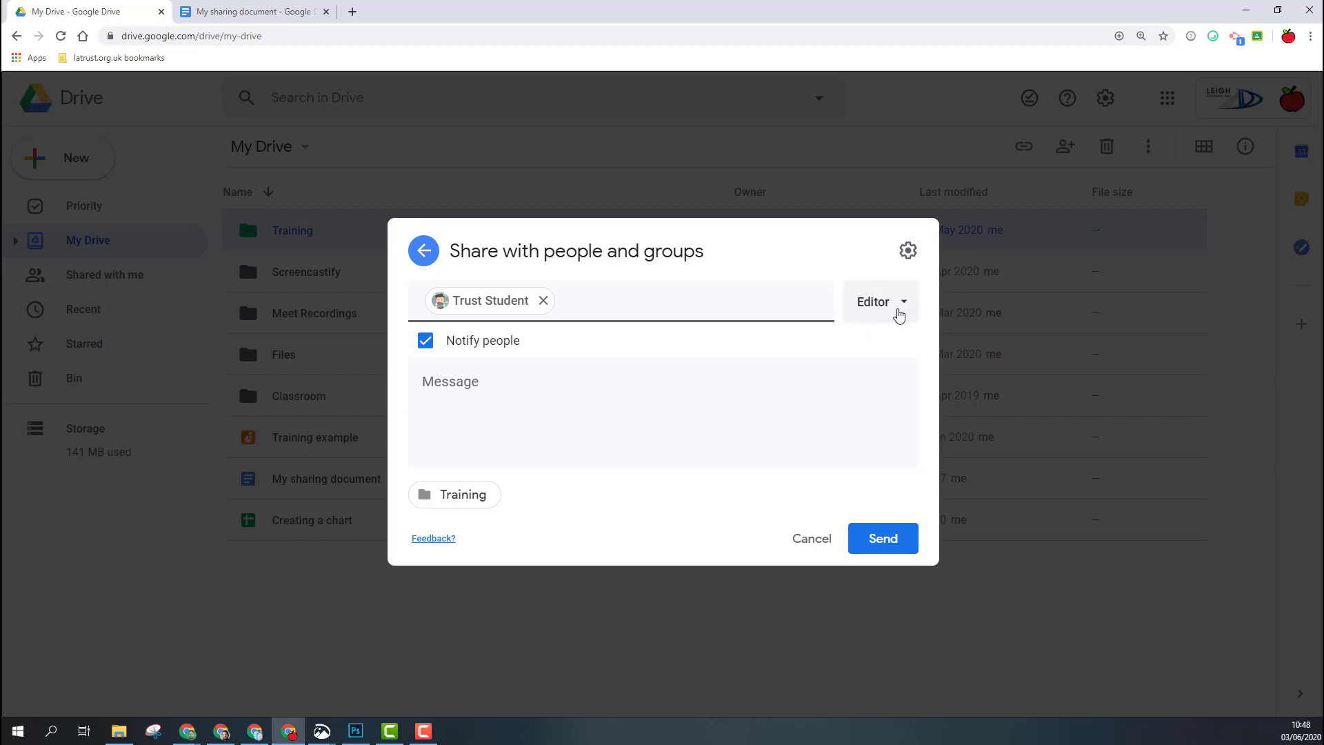
click(880, 301)
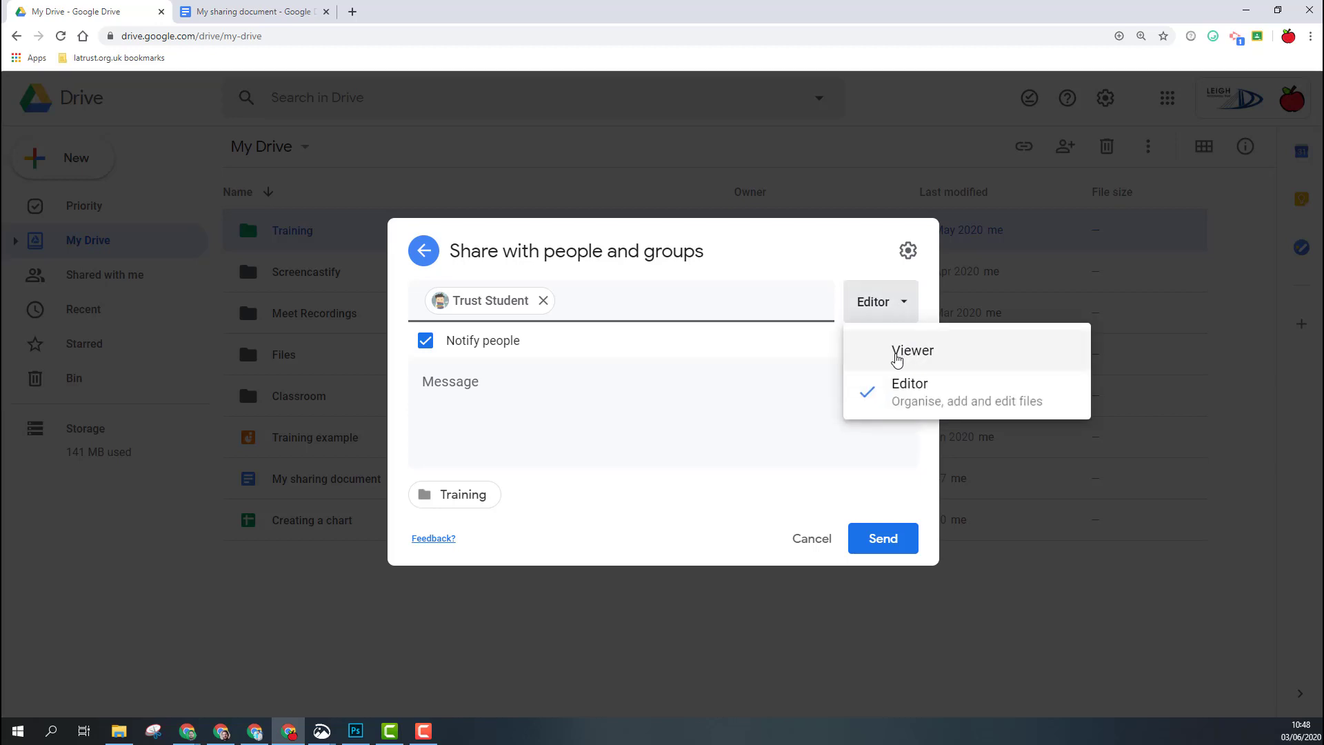
mouse_move(930, 394)
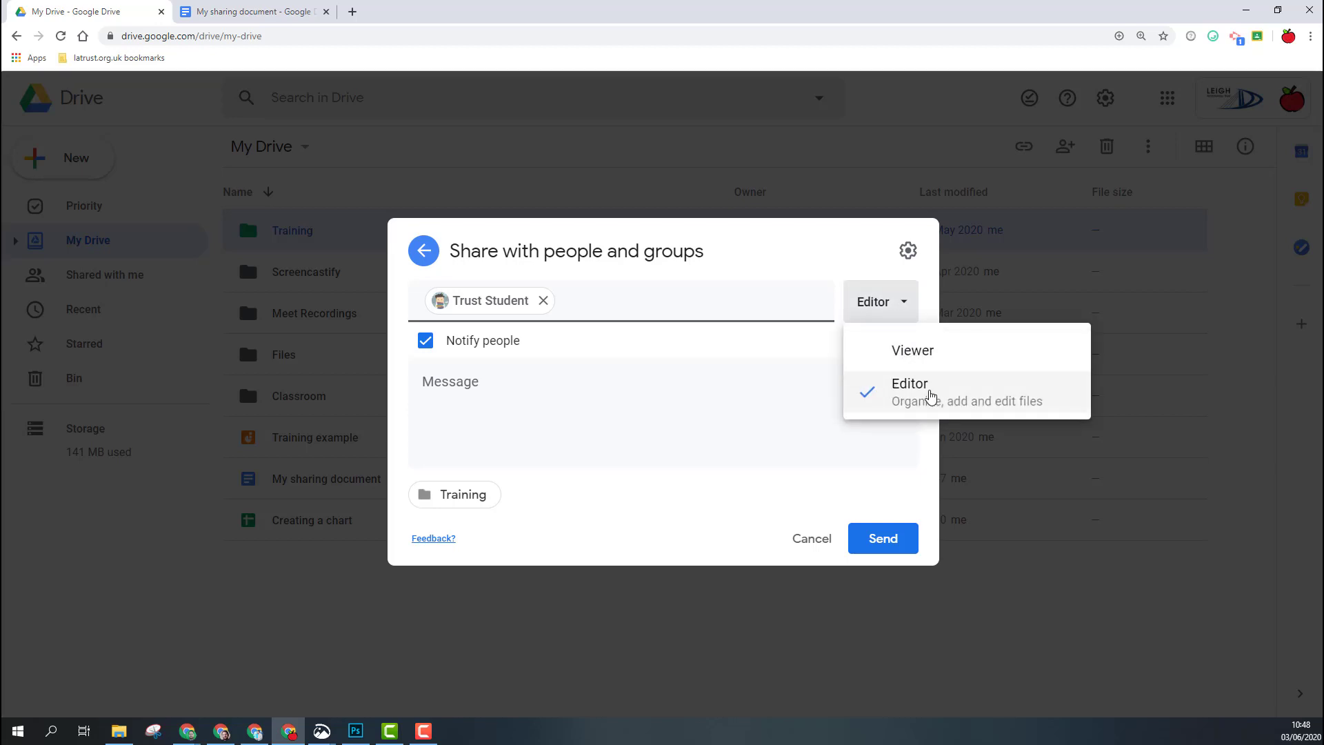
click(882, 538)
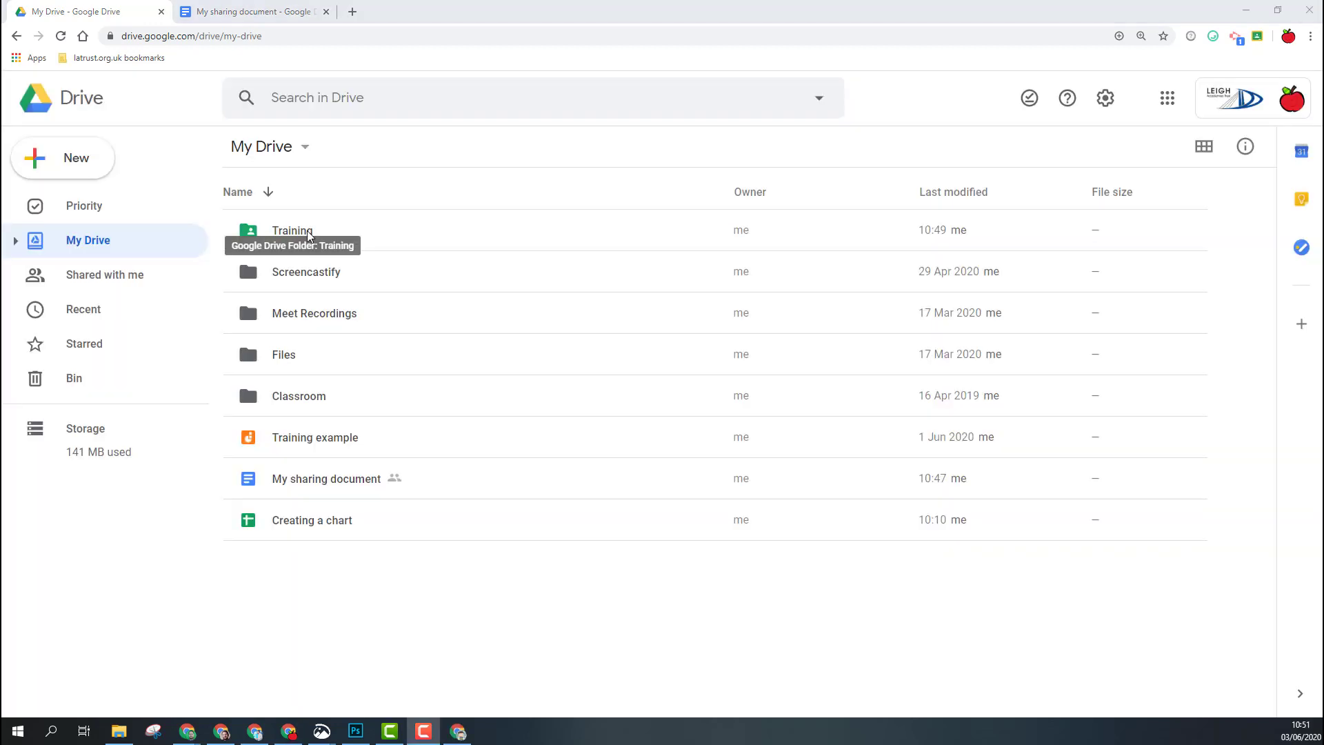
mouse_move(301, 235)
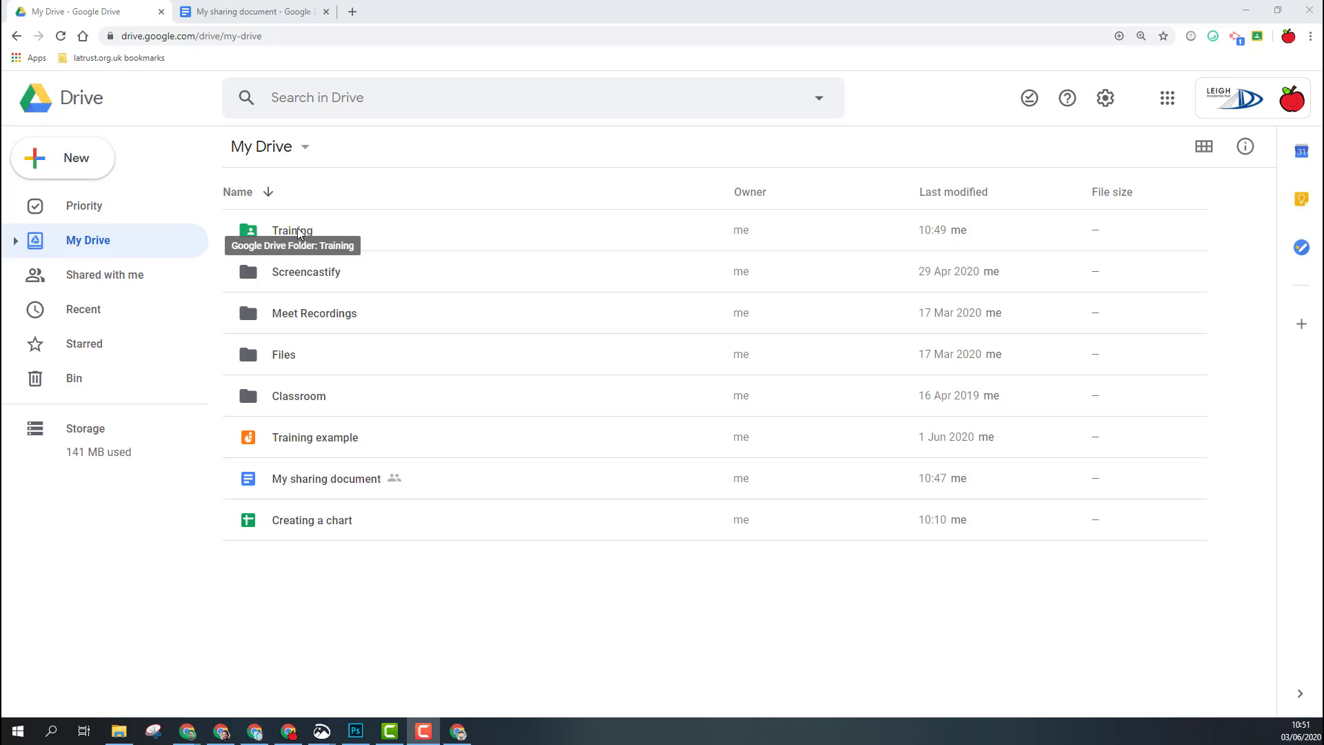
Step: Enter the shared Training folder, which holds a single shared document
click(291, 231)
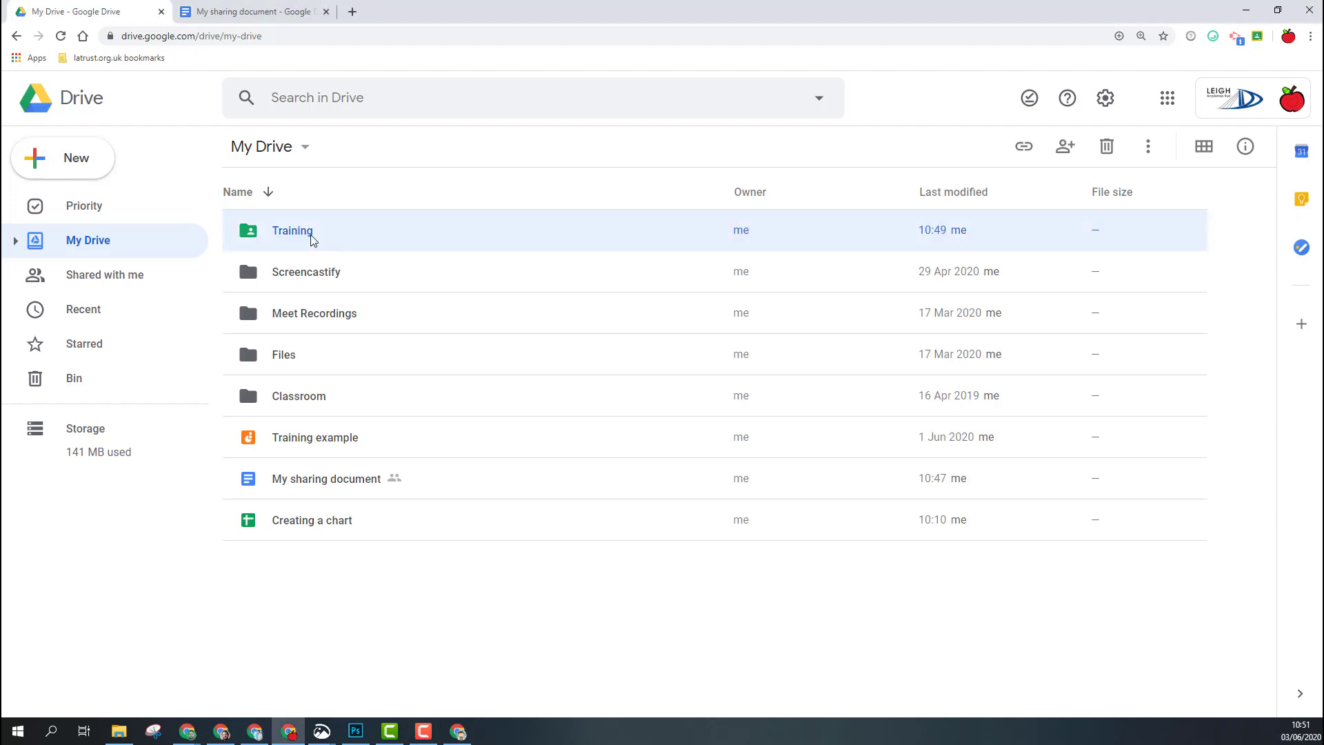
double_click(291, 231)
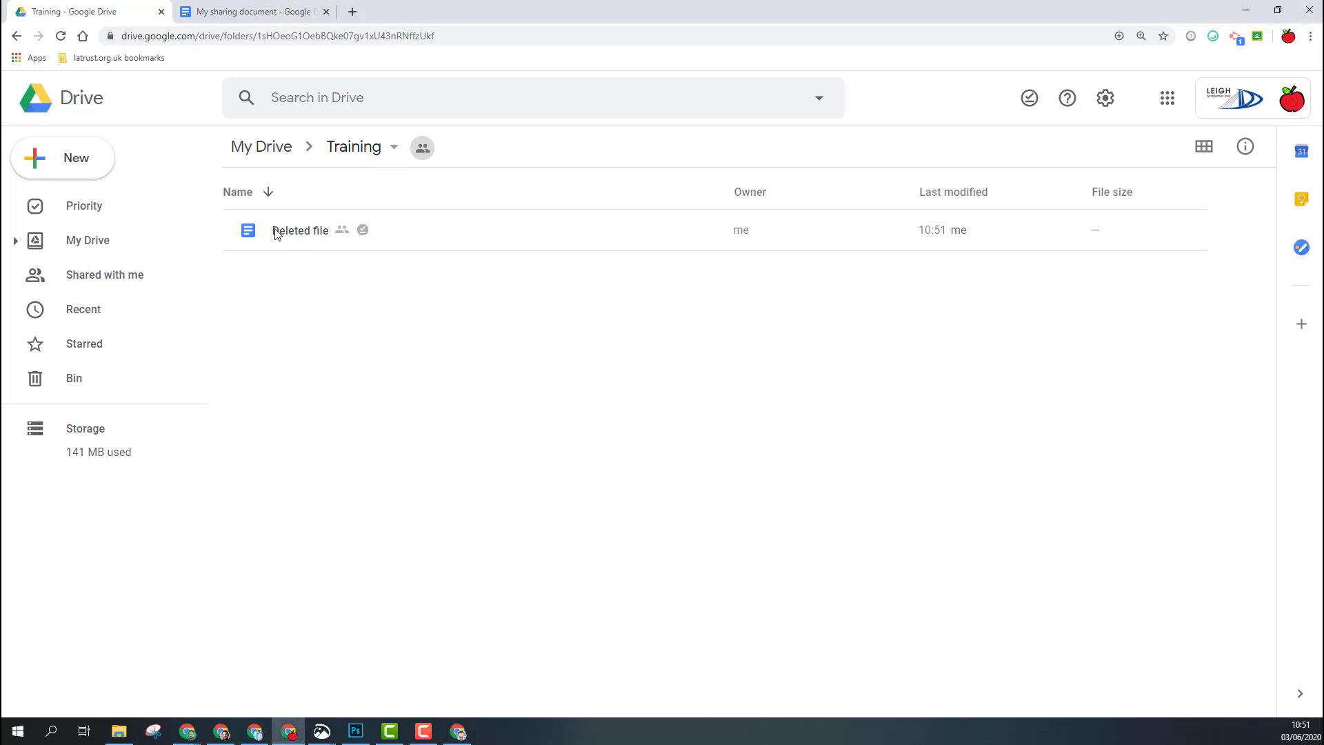
Step: Refresh the Training folder, then search Drive for 'deleted file'
click(61, 37)
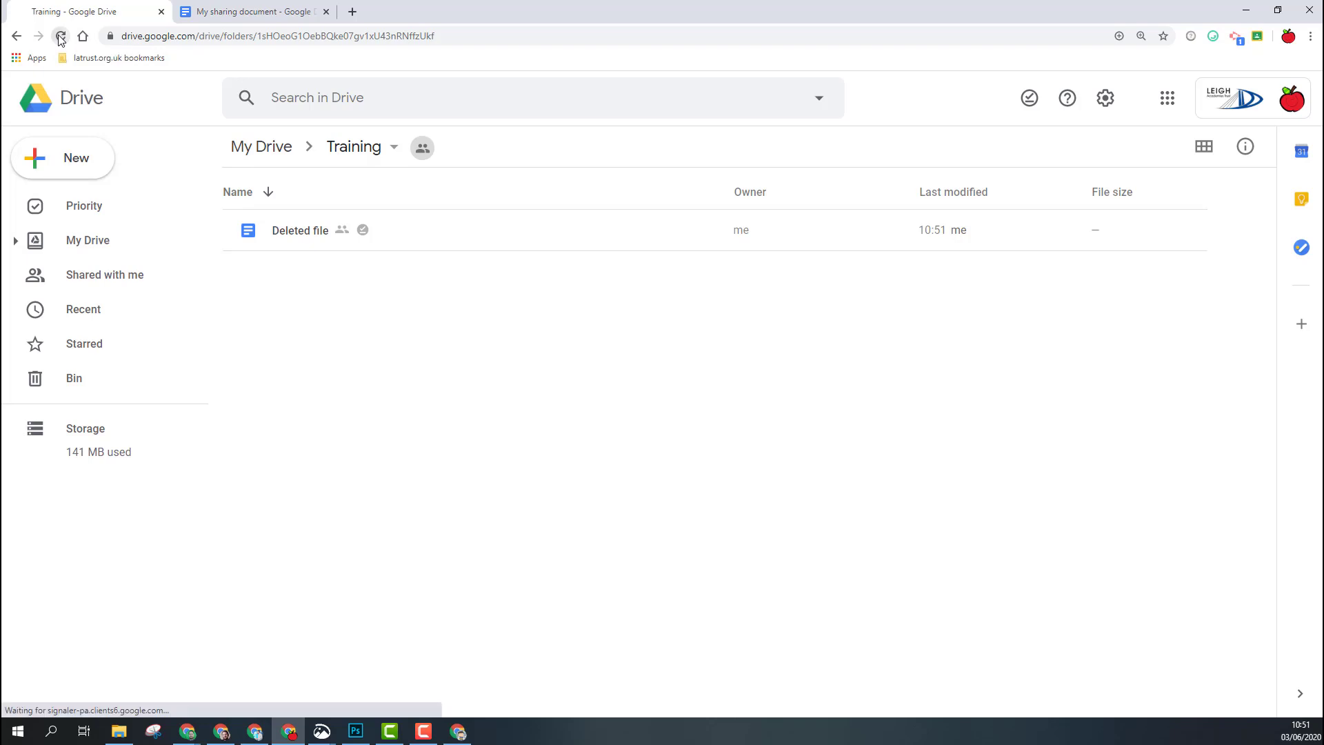
click(59, 37)
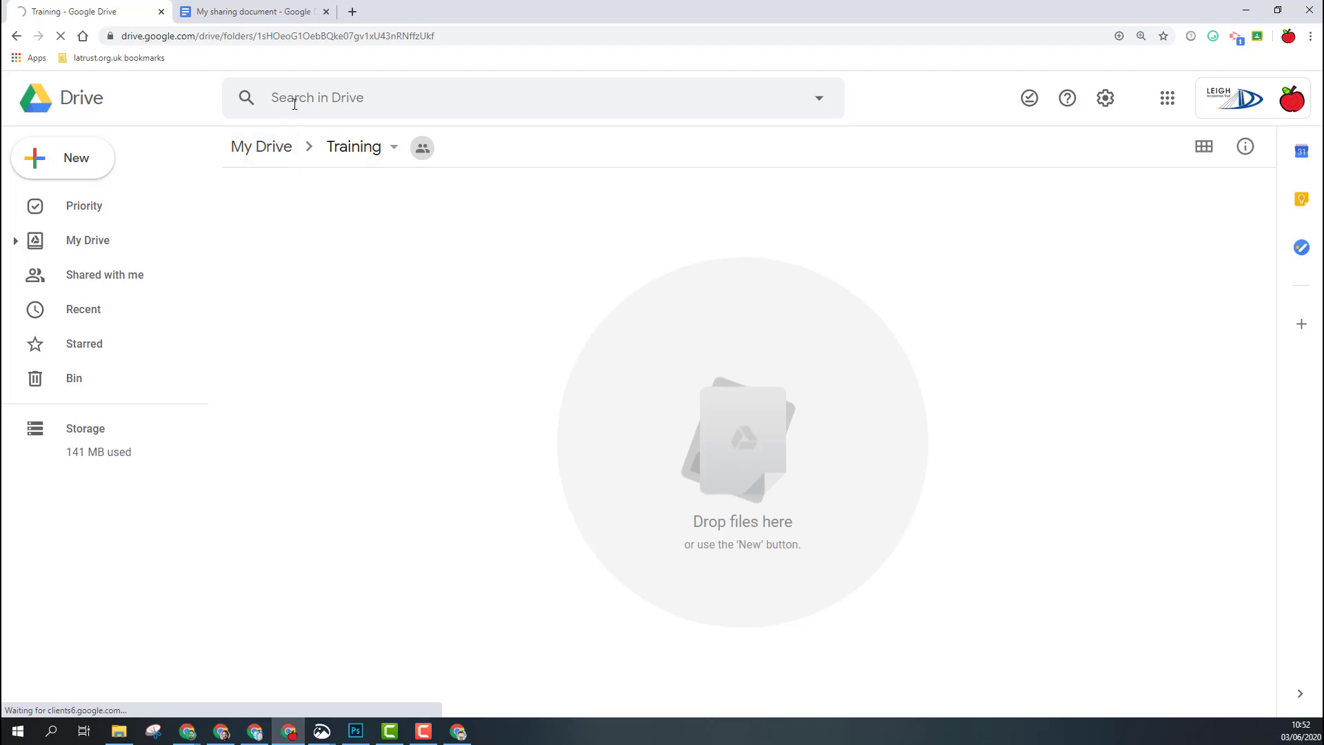
text(d)
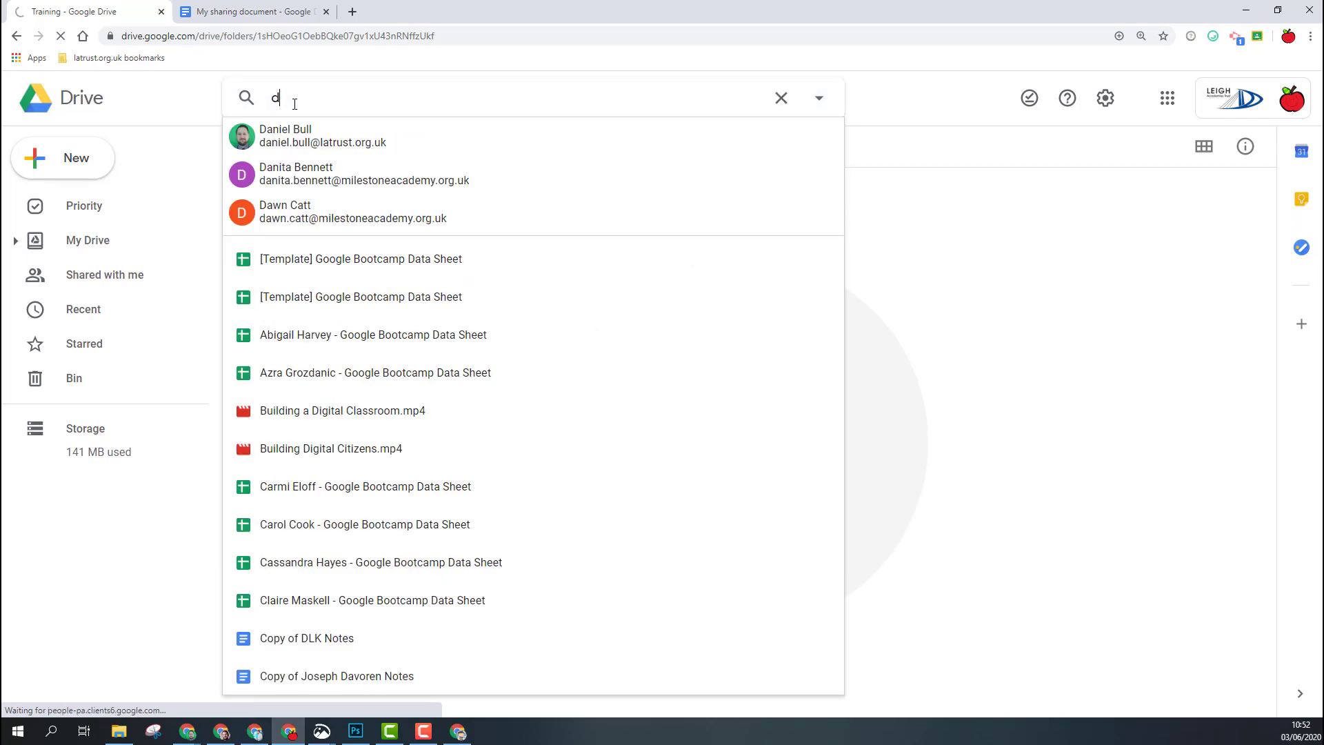
text(elted file)
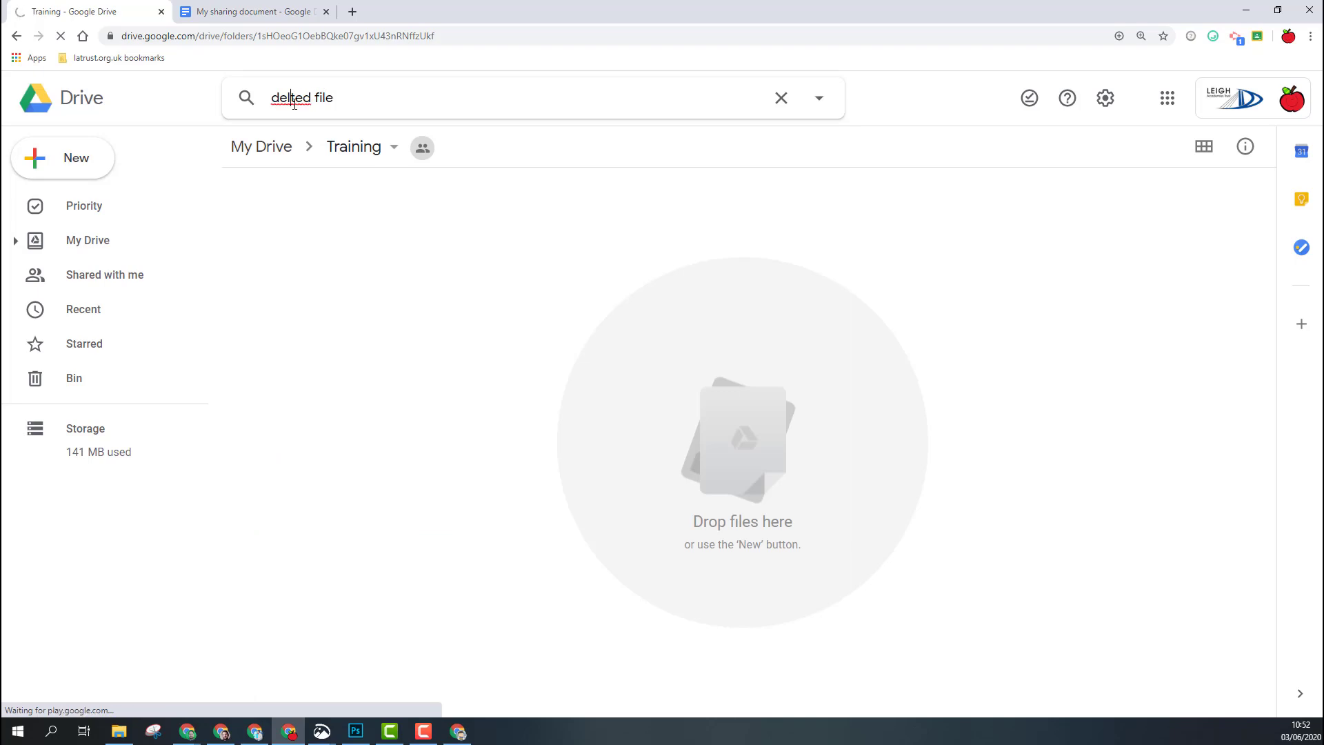
text(e)
key(Enter)
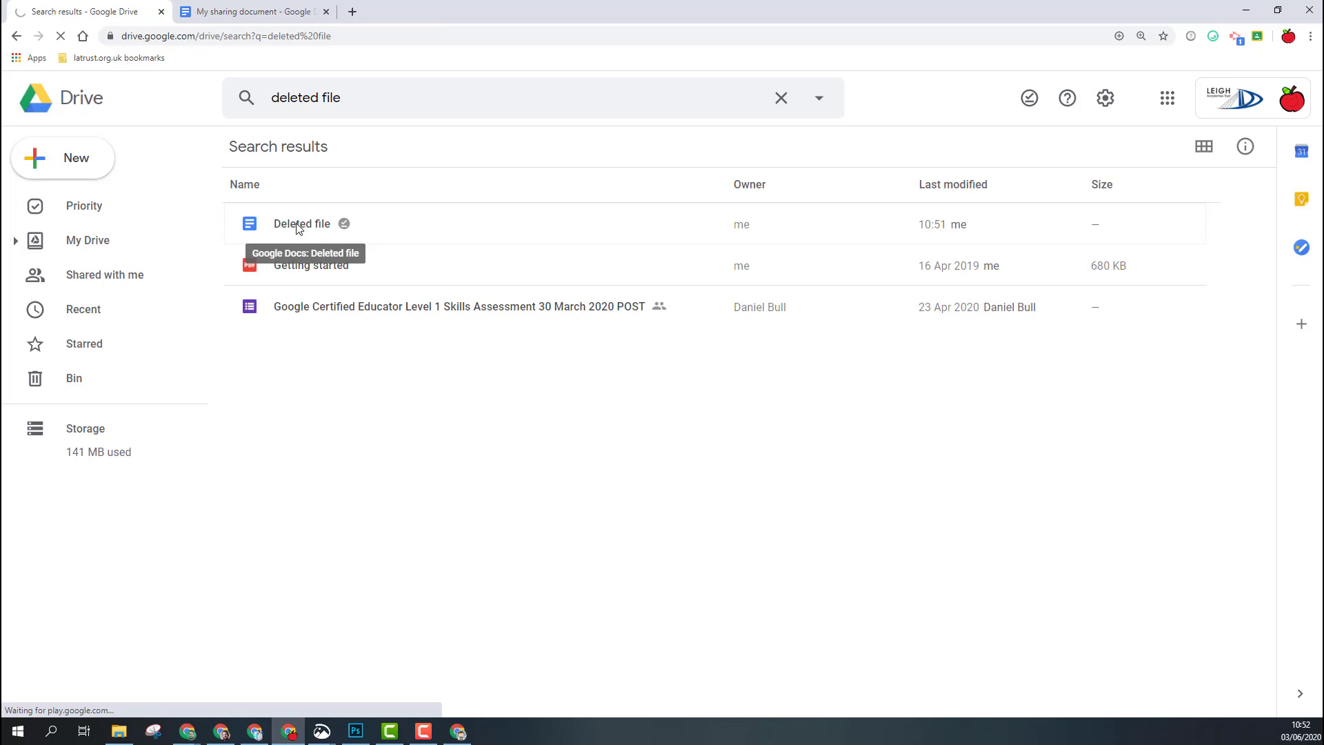
Step: Move Deleted file into the Training folder, confirming the access change
right_click(301, 223)
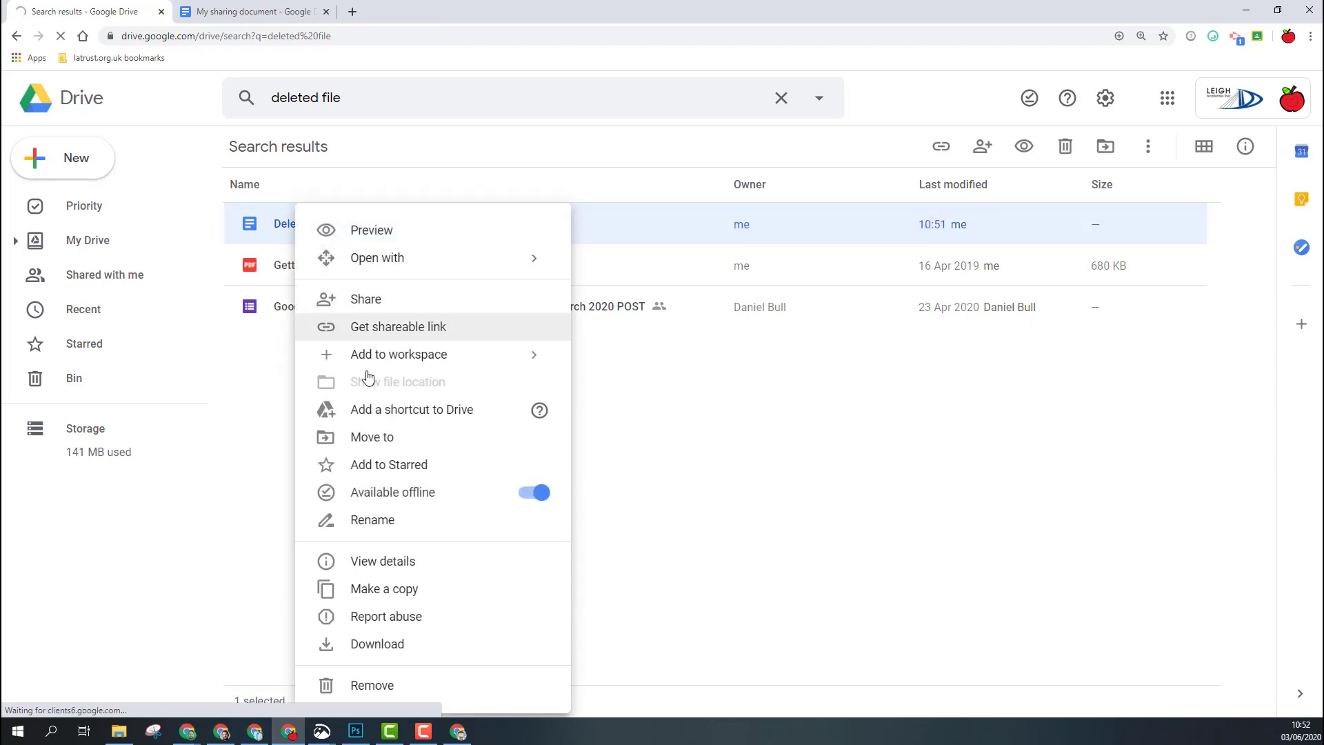
click(380, 447)
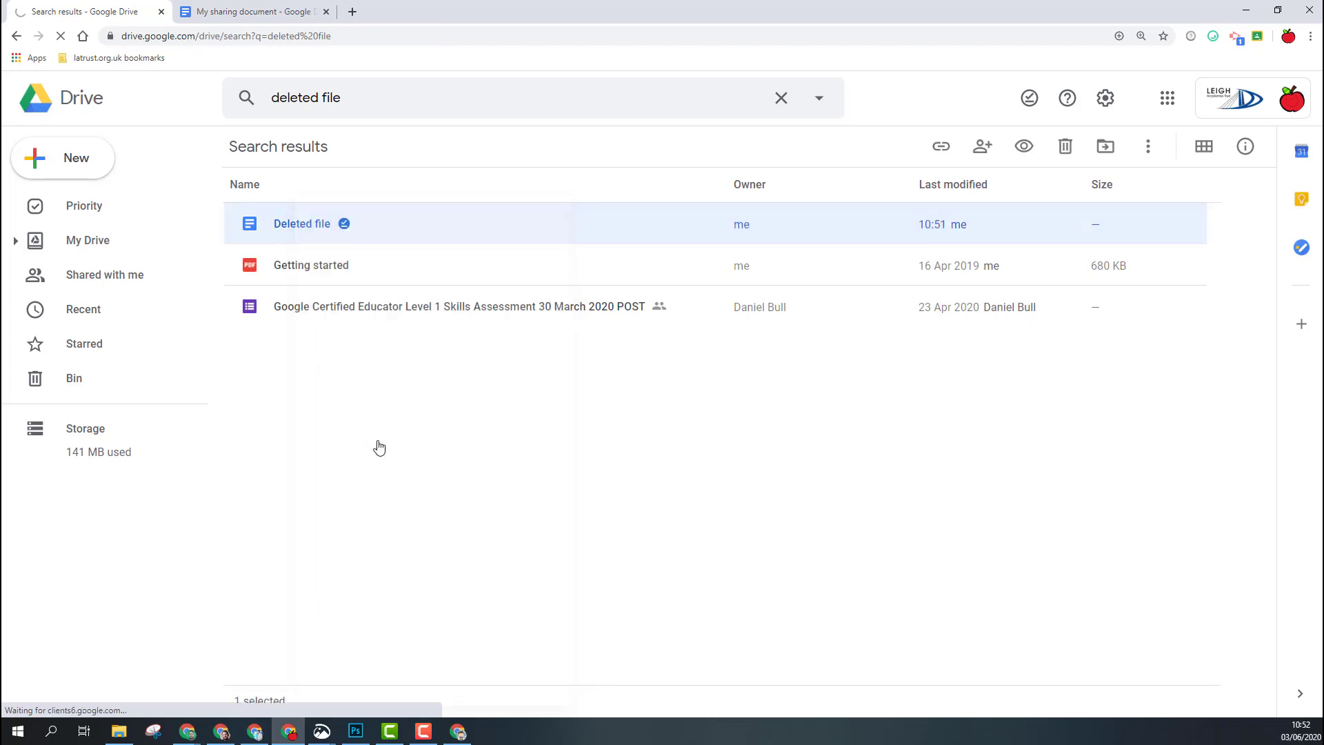
click(1105, 146)
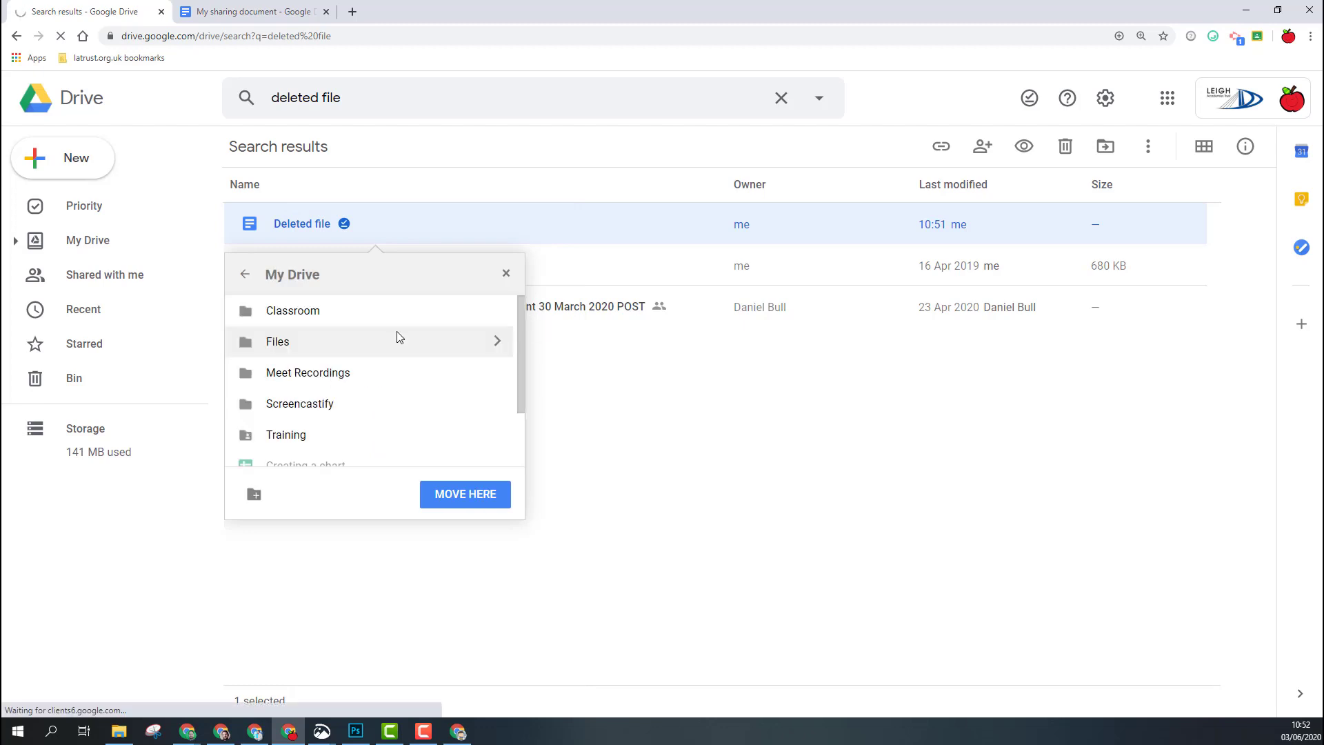
mouse_move(472, 440)
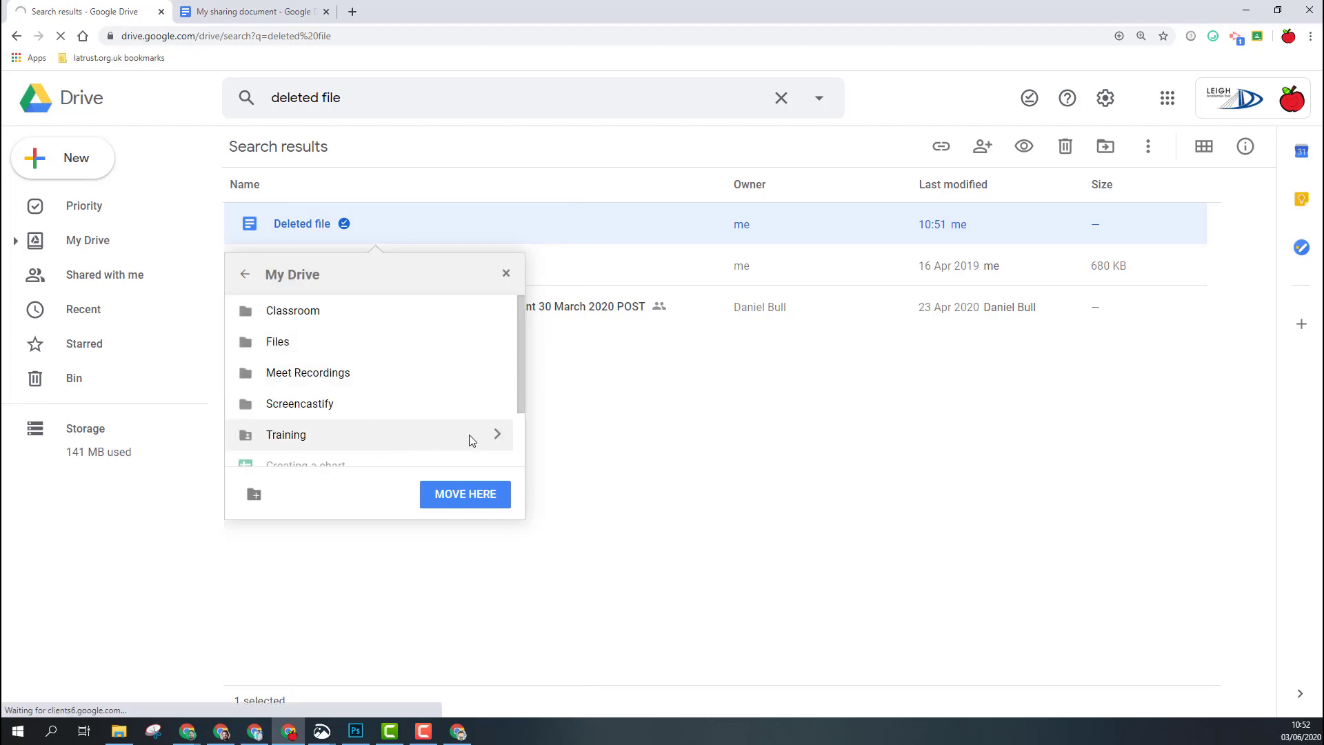
click(465, 493)
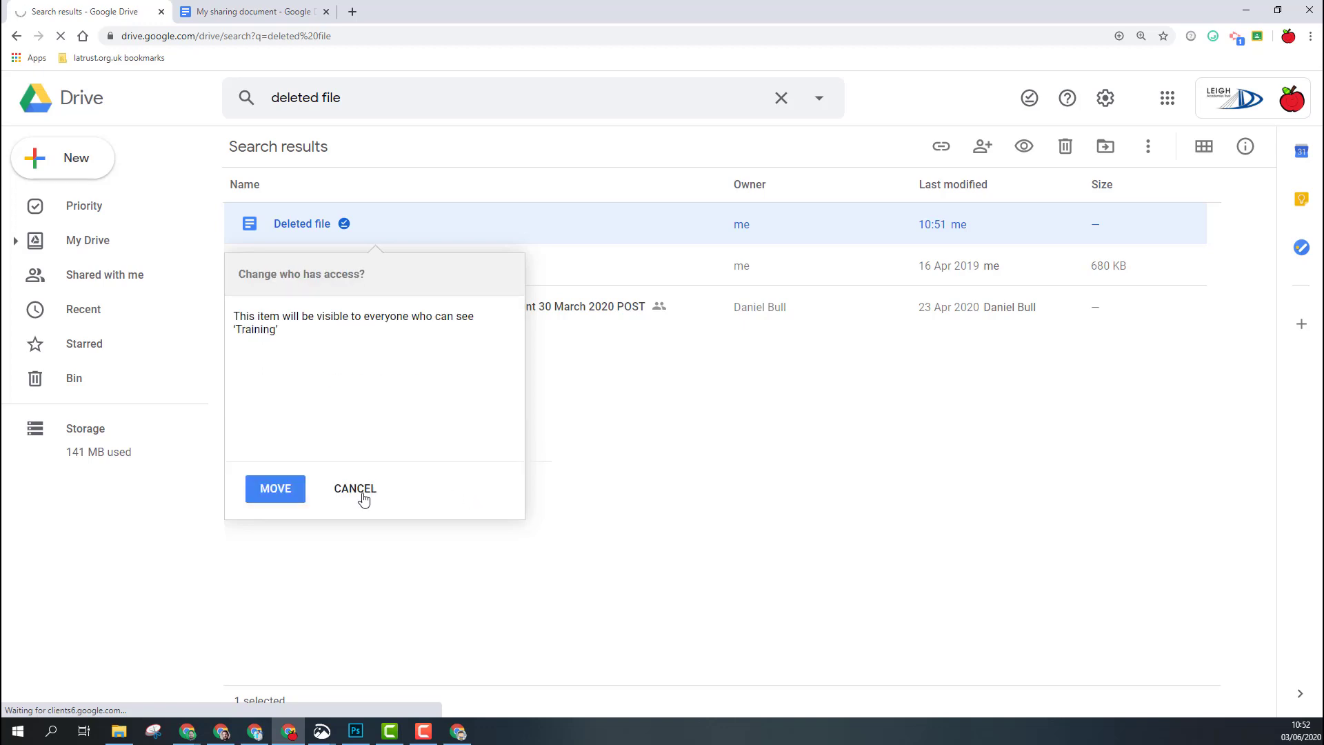
click(275, 488)
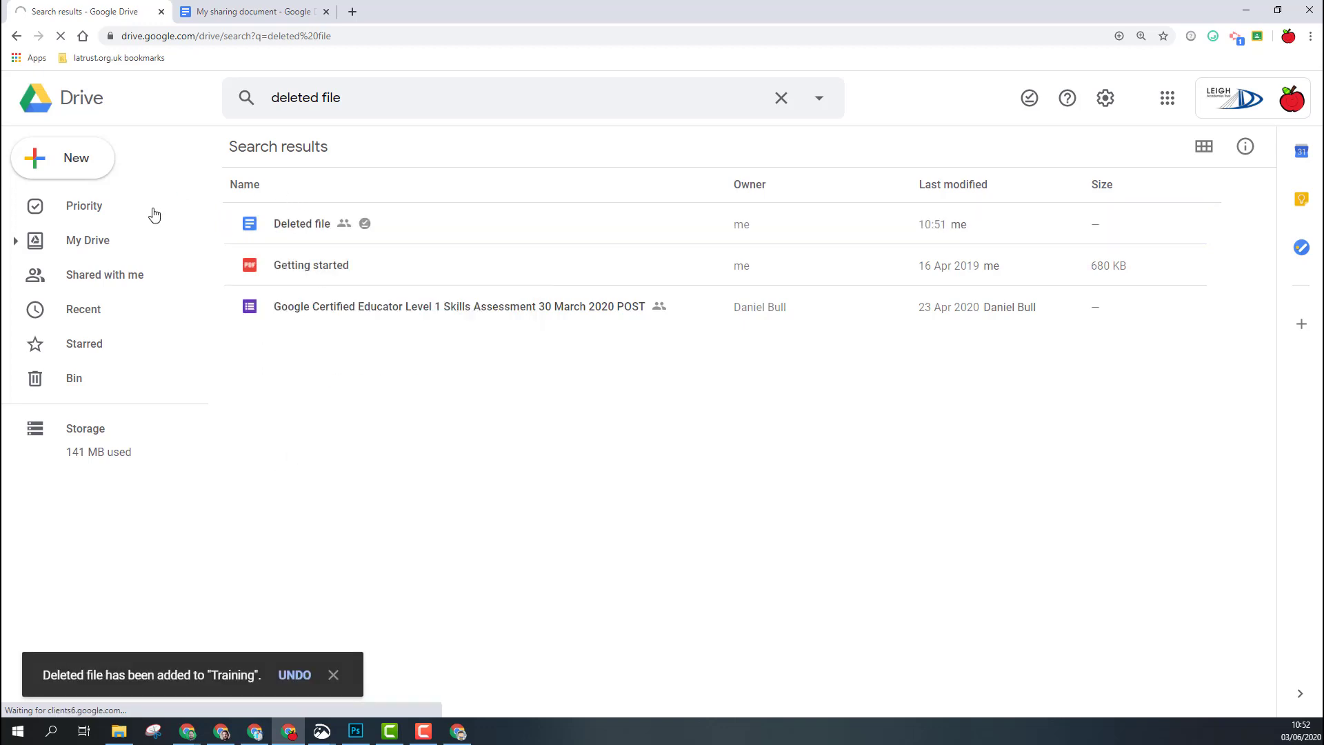
Step: Return to My Drive and enter Training to confirm Deleted file is there
click(88, 239)
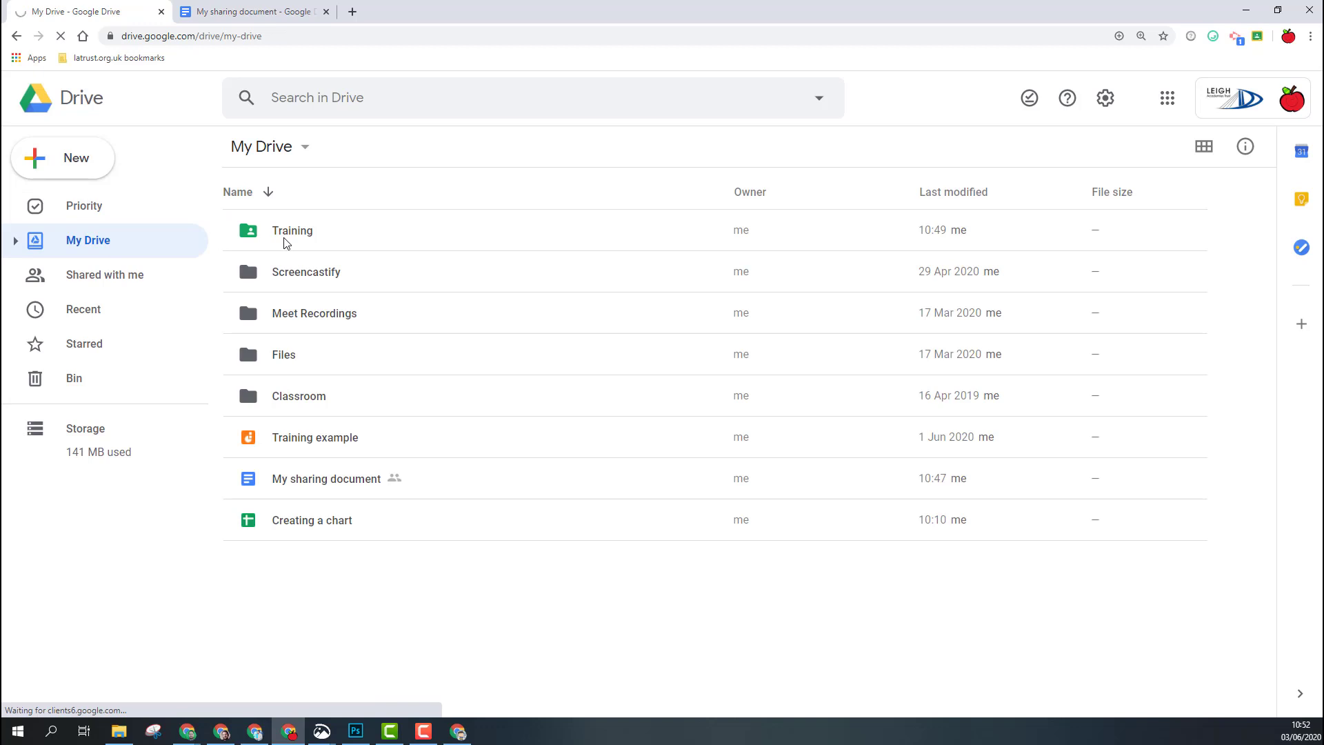
double_click(292, 230)
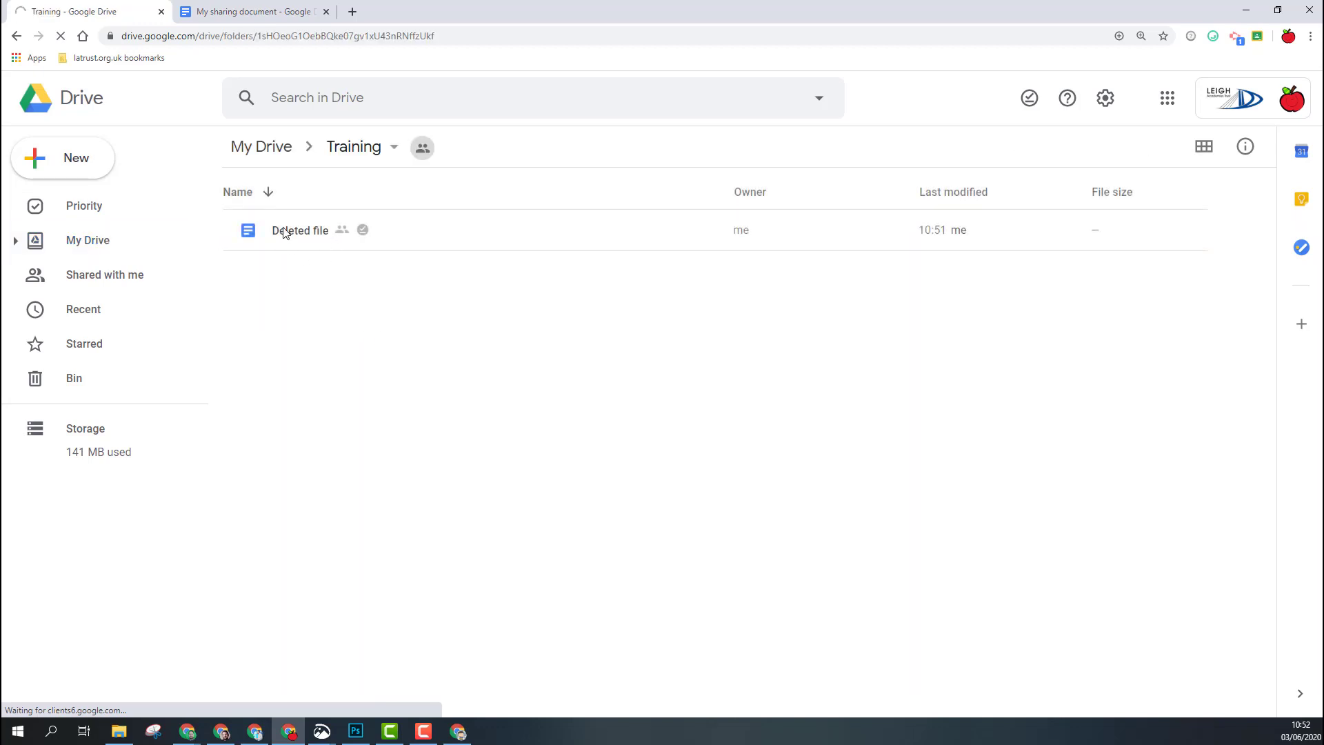